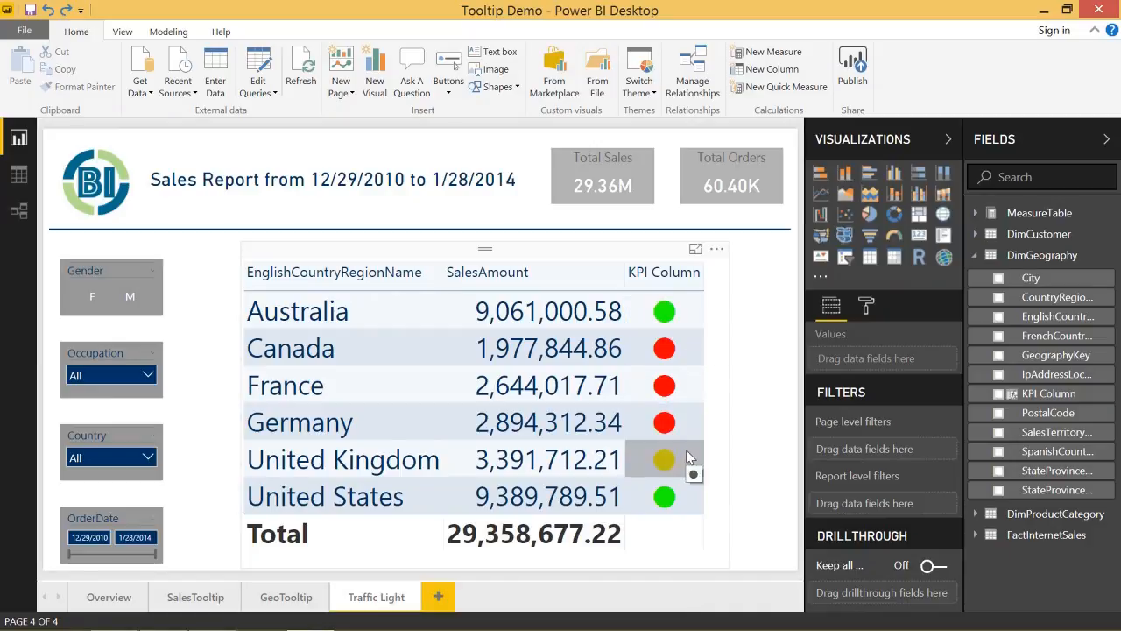
{"action": "mouse_move", "coordinate": [674, 430]}
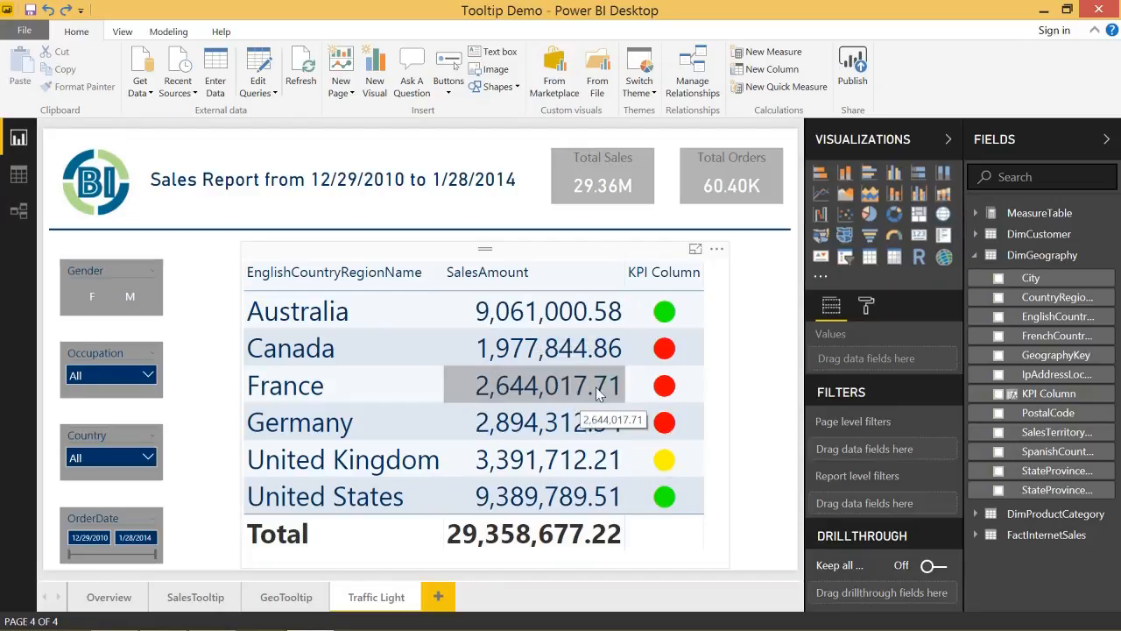
{"action": "mouse_move", "coordinate": [692, 348]}
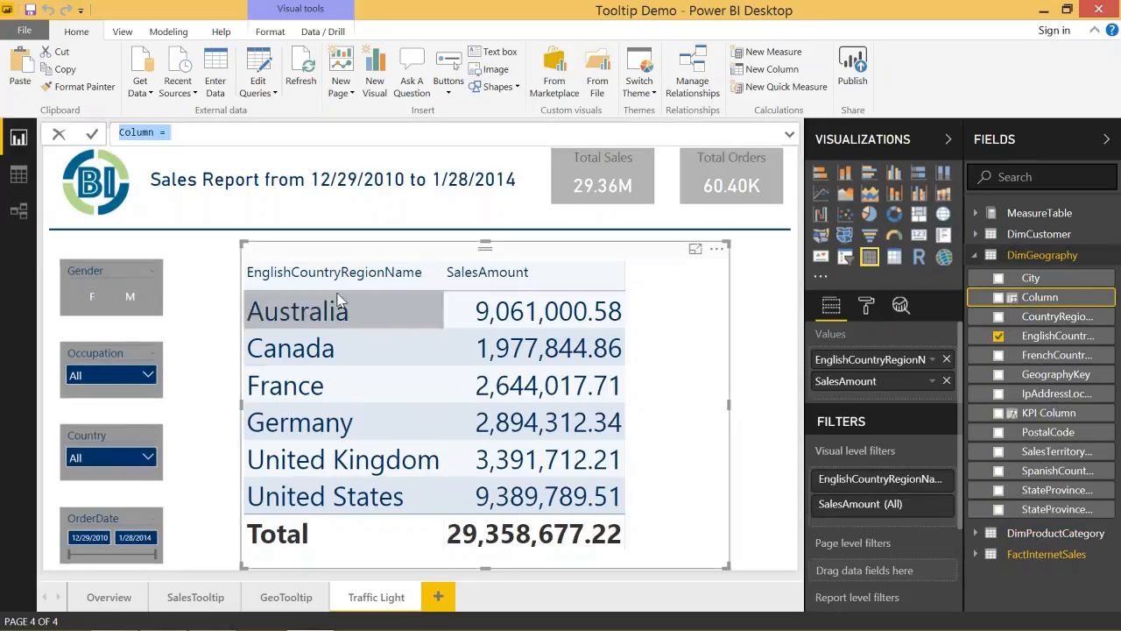
{"action": "mouse_move", "coordinate": [315, 254]}
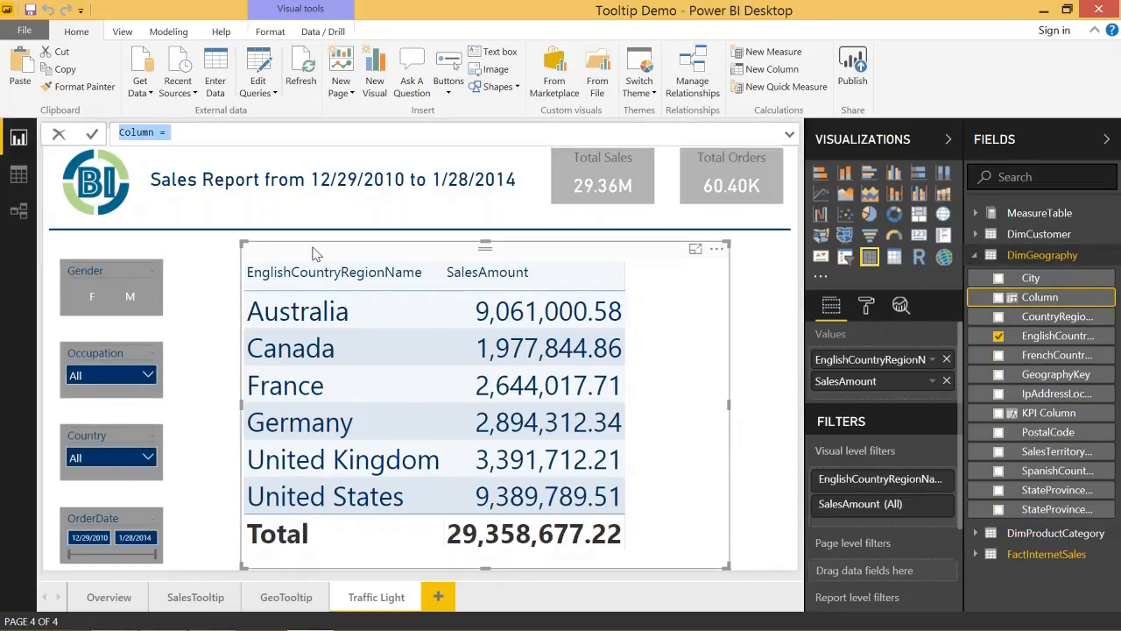
- Create a KPILight calculated column with the formula KPILight = UNICHAR(11044)
{"action": "type", "text": "KPILi"}
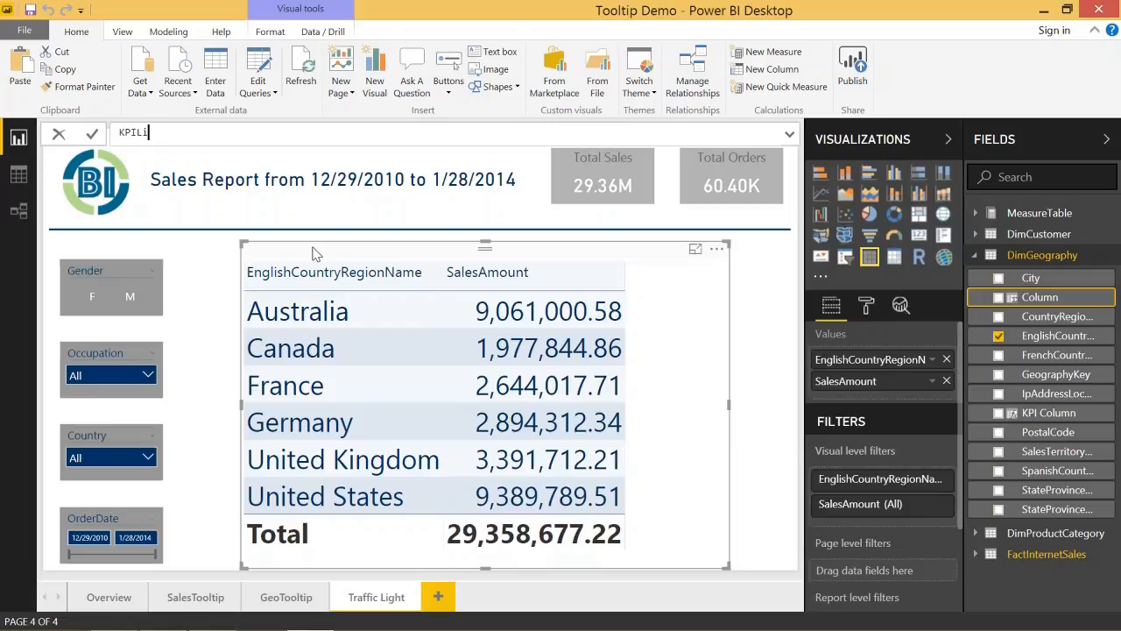
{"action": "type", "text": "ght ="}
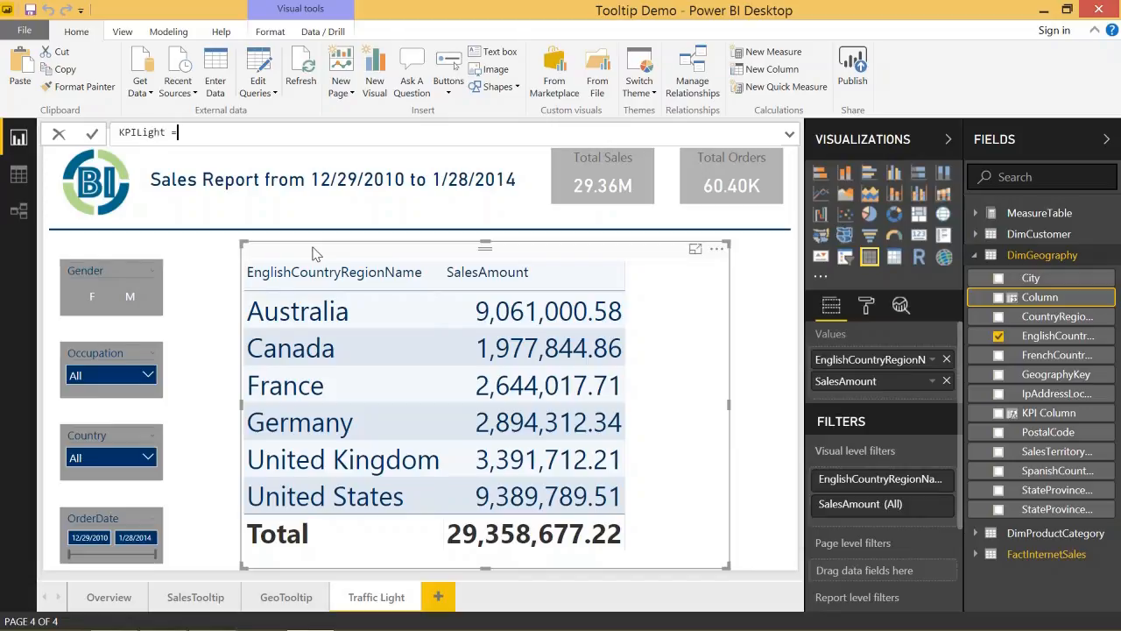
{"action": "type", "text": "UNICHAR(1"}
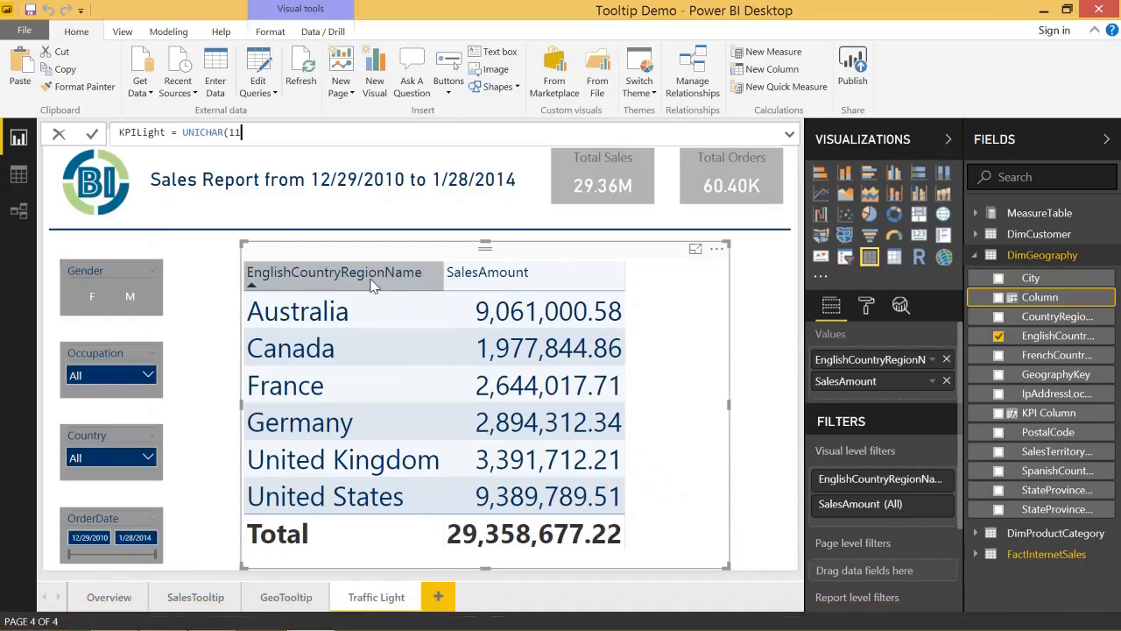
{"action": "type", "text": "1044)"}
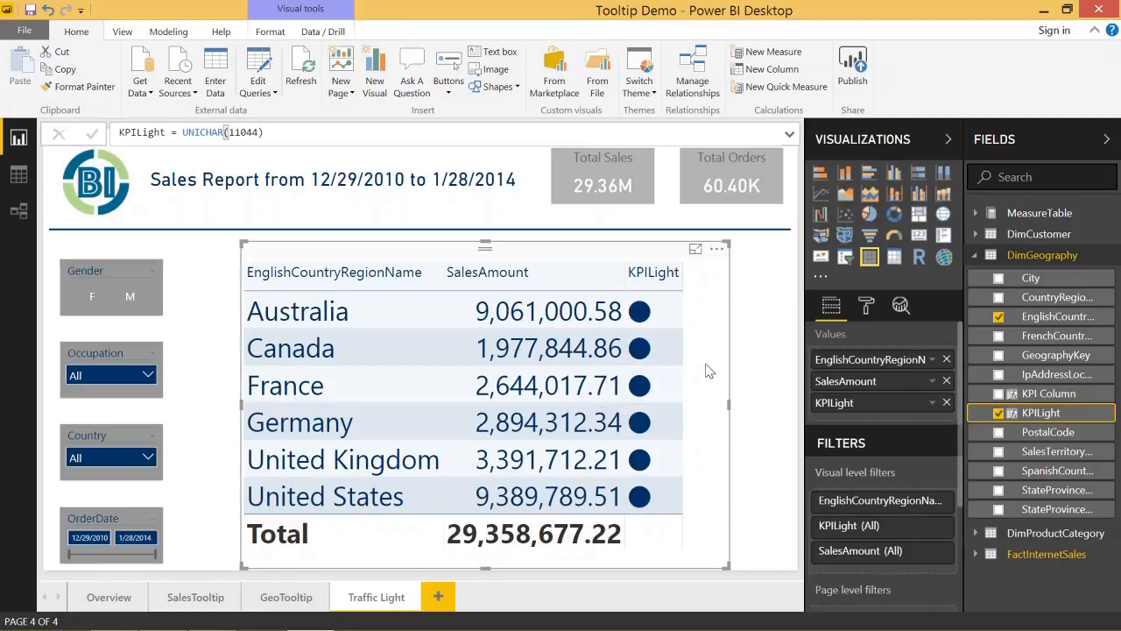
{"action": "mouse_move", "coordinate": [719, 377]}
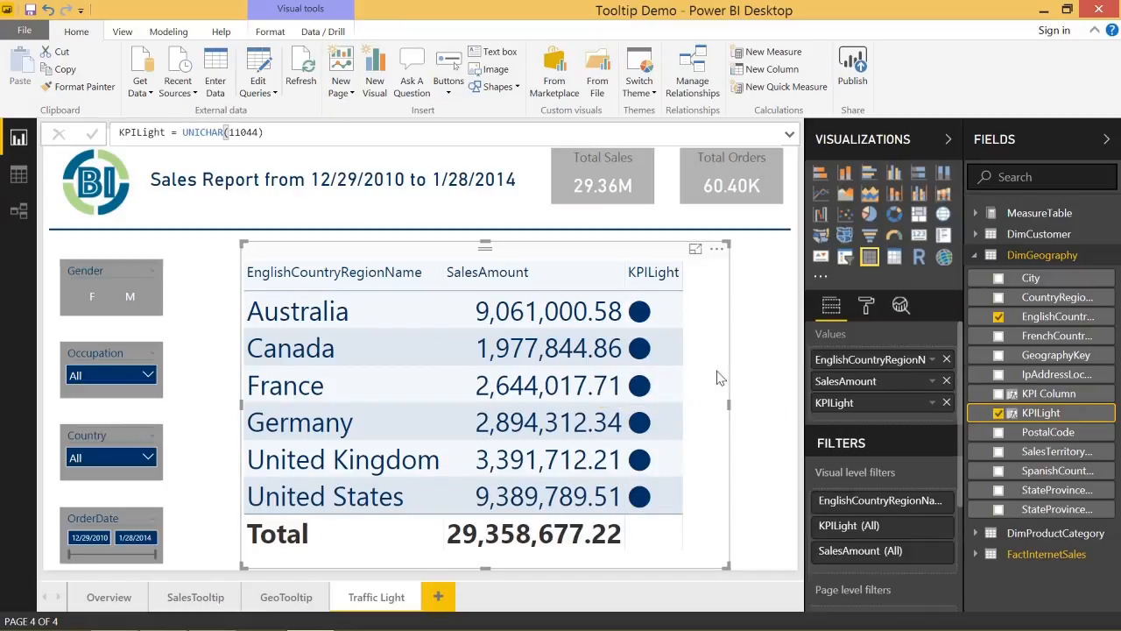
{"action": "mouse_move", "coordinate": [710, 366]}
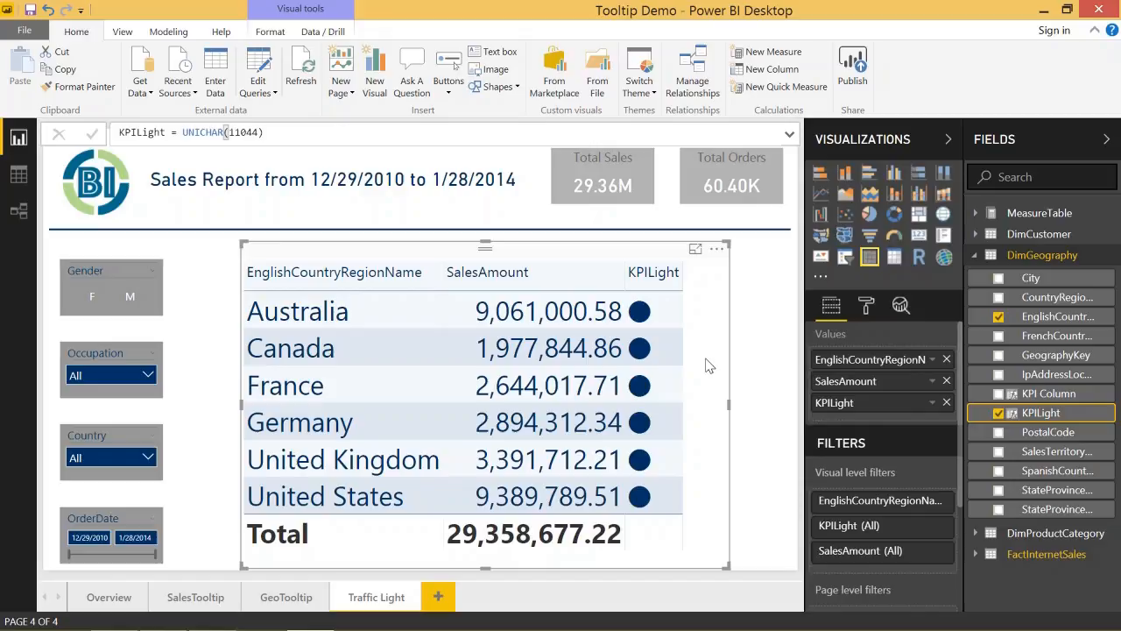
{"action": "mouse_move", "coordinate": [736, 365]}
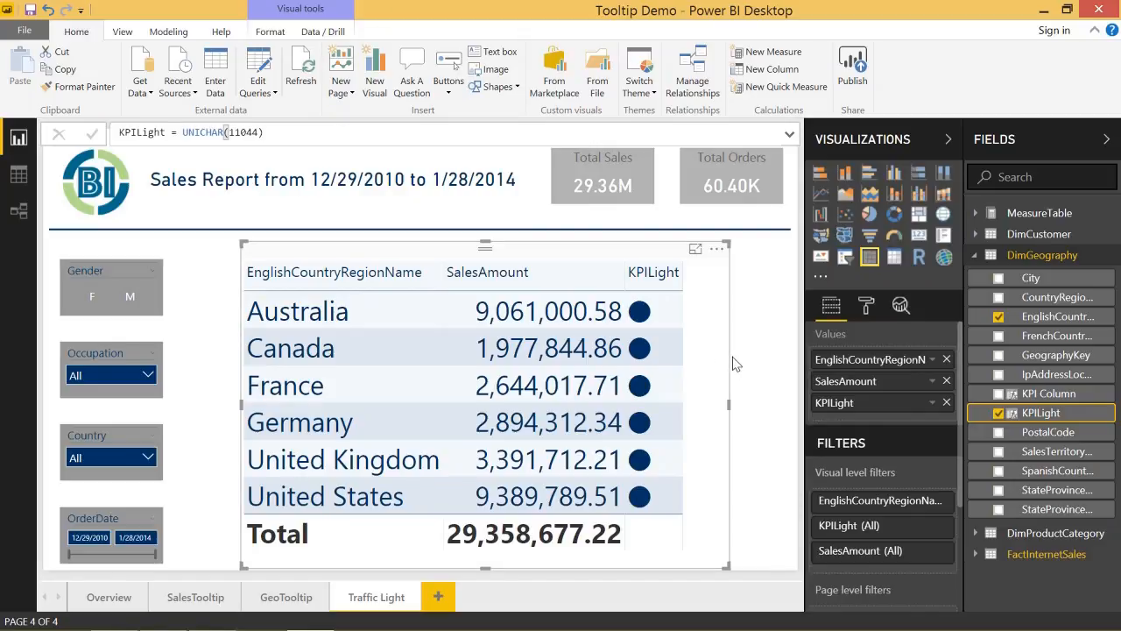
- Set the KPILight field's alignment to Center under Field formatting in the Format pane
{"action": "left_click", "coordinate": [865, 305]}
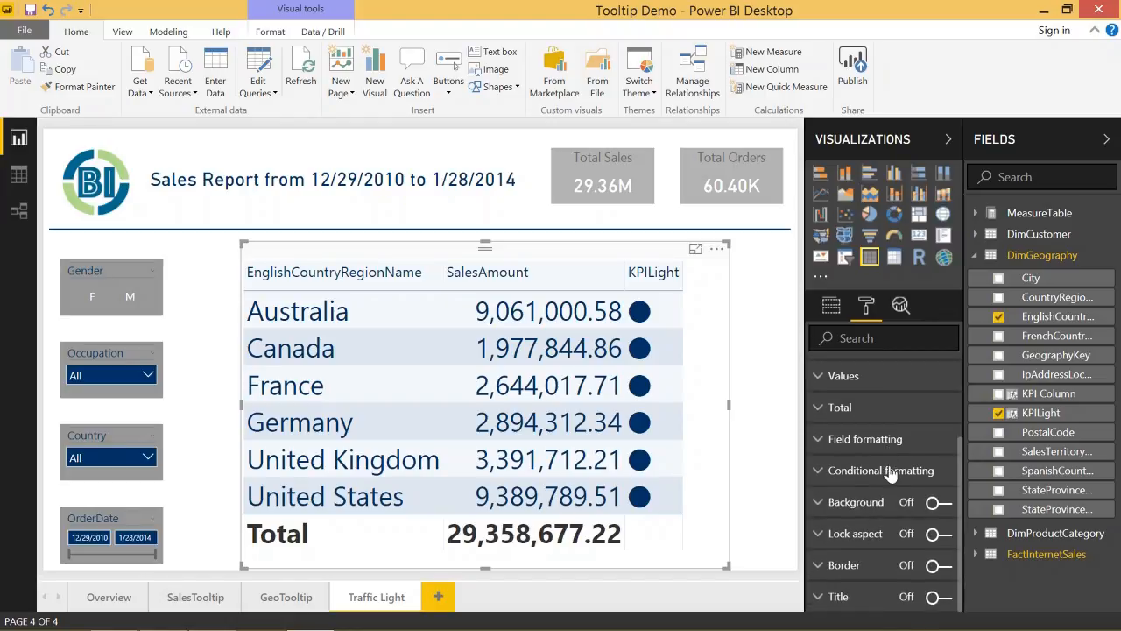
{"action": "left_click", "coordinate": [653, 272]}
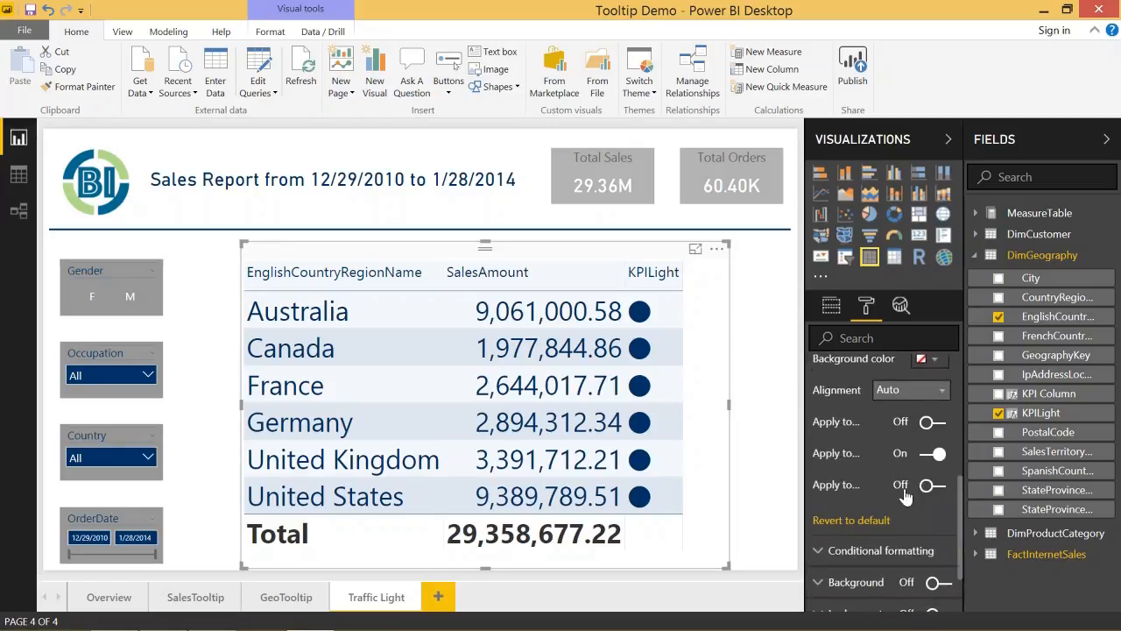
{"action": "left_click", "coordinate": [907, 389]}
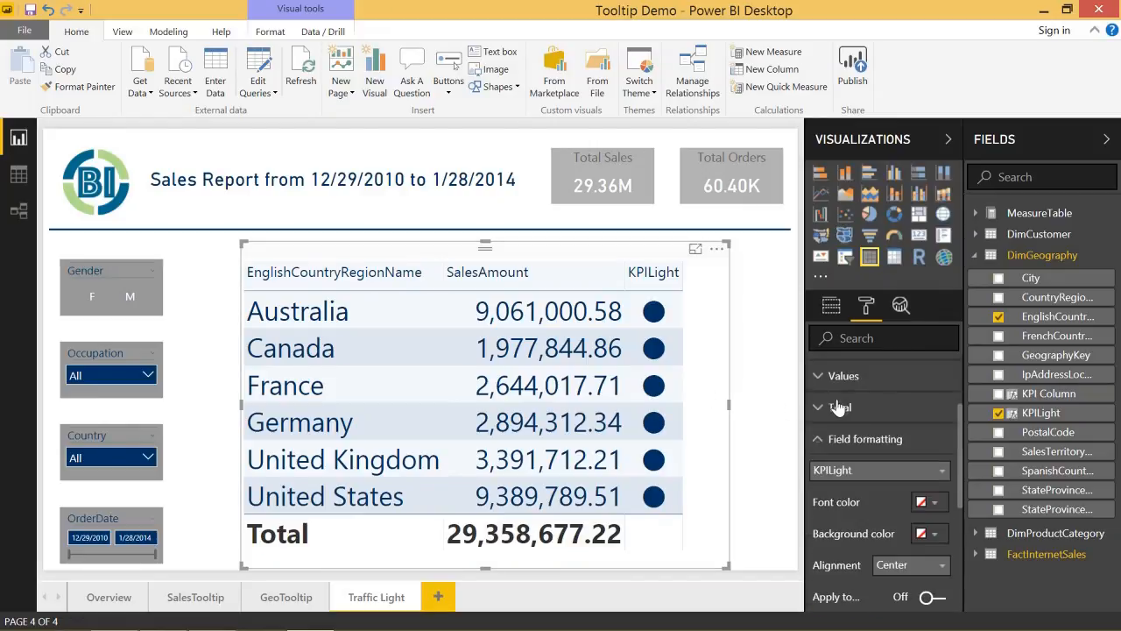
{"action": "left_click", "coordinate": [840, 406]}
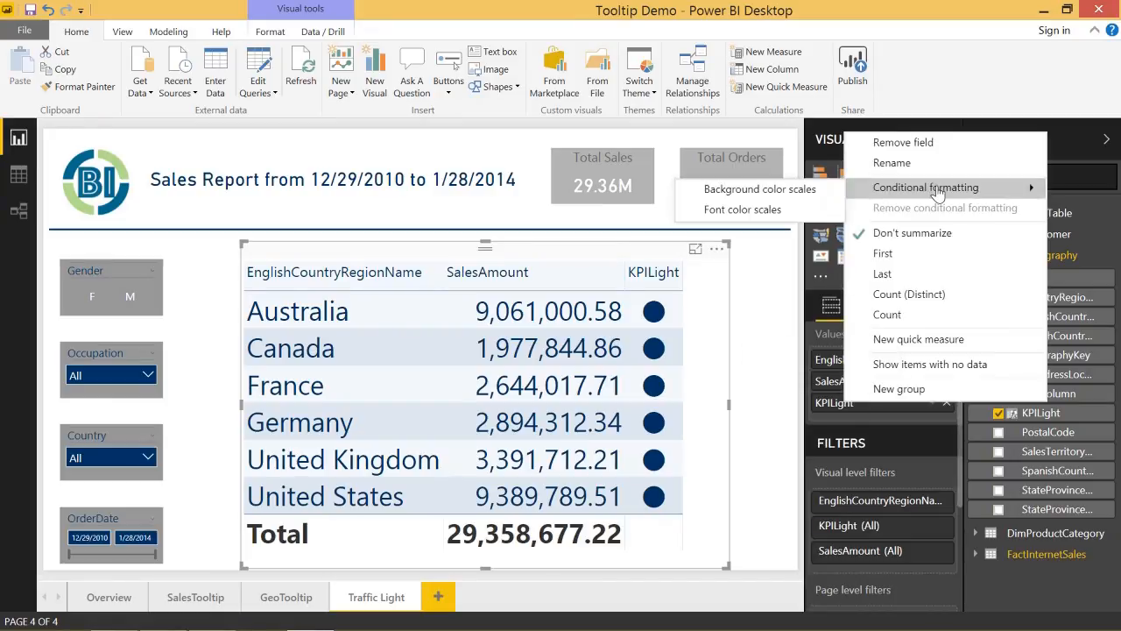
{"action": "mouse_move", "coordinate": [742, 209]}
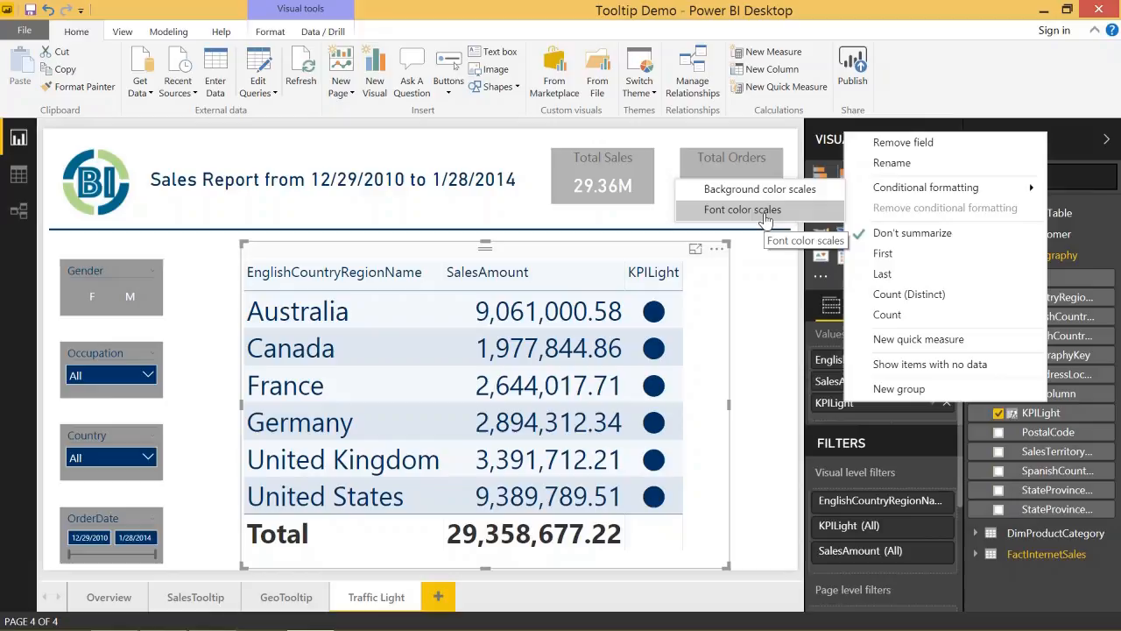
- Font-color KPILight by Sum of SalesAmount, red for lowest to teal for highest
{"action": "left_click", "coordinate": [742, 209]}
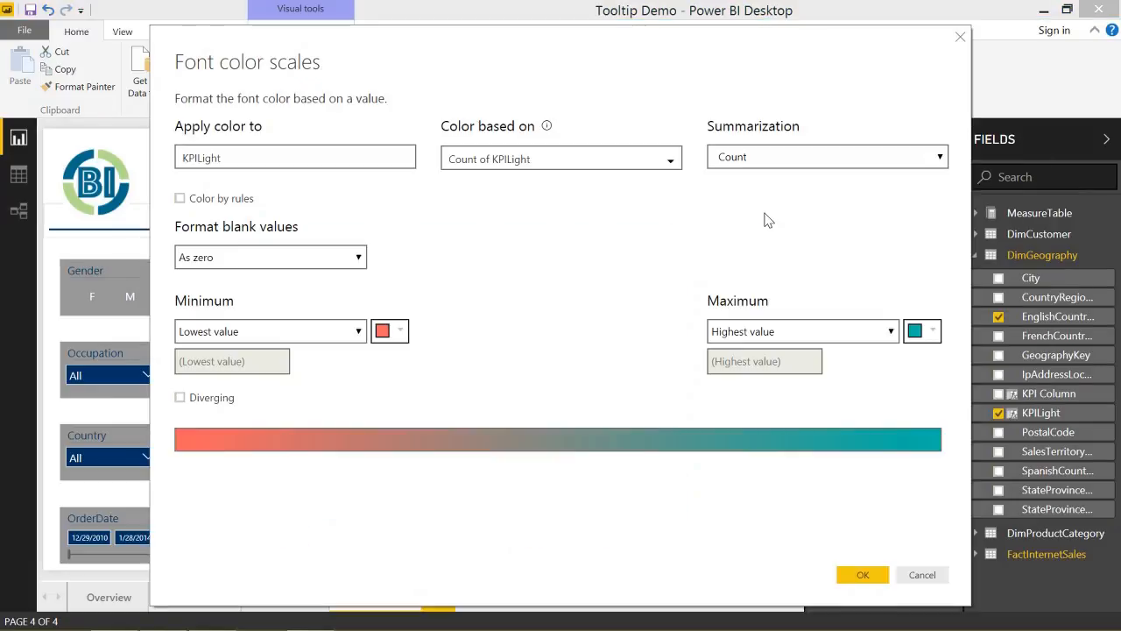
{"action": "mouse_move", "coordinate": [565, 208]}
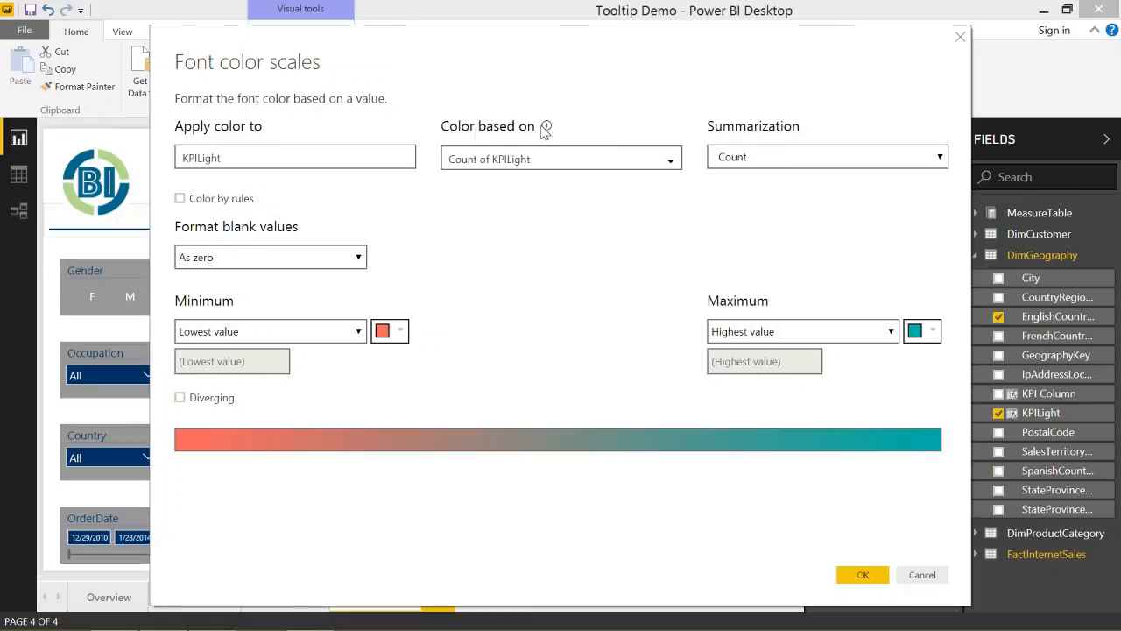
{"action": "mouse_move", "coordinate": [482, 139]}
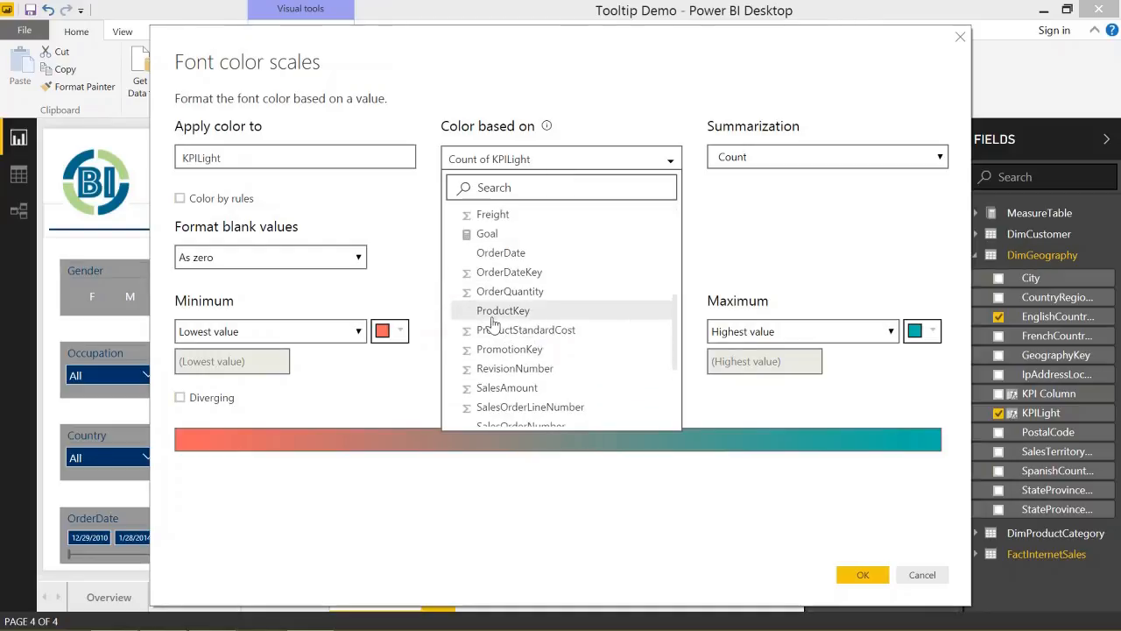
{"action": "scroll", "scroll_direction": "down", "scroll_amount": 3}
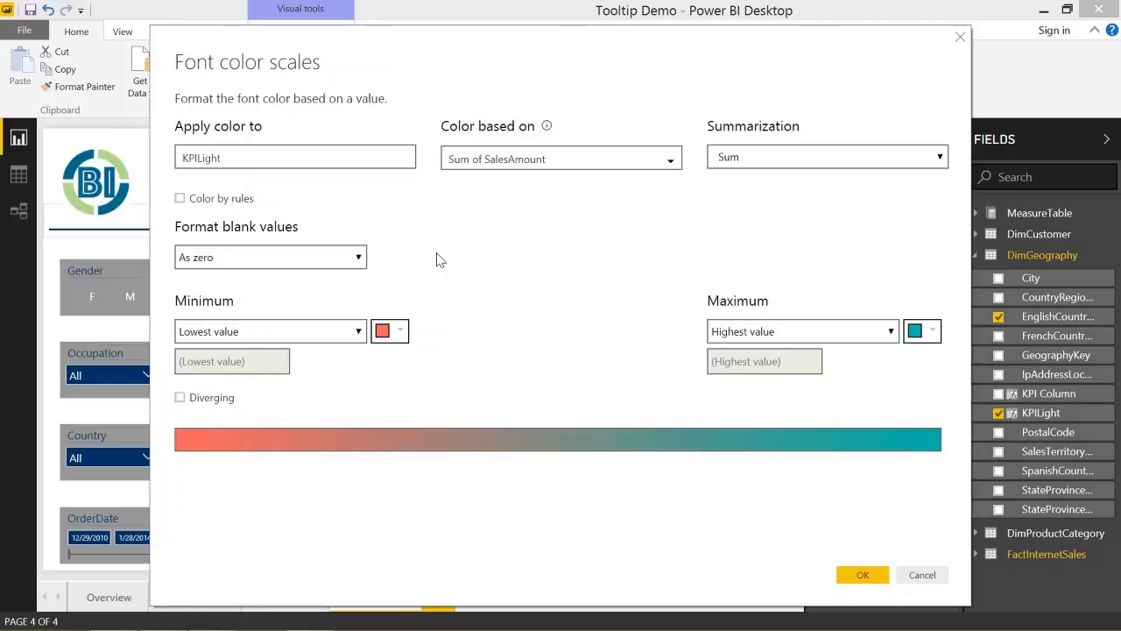
{"action": "mouse_move", "coordinate": [226, 202]}
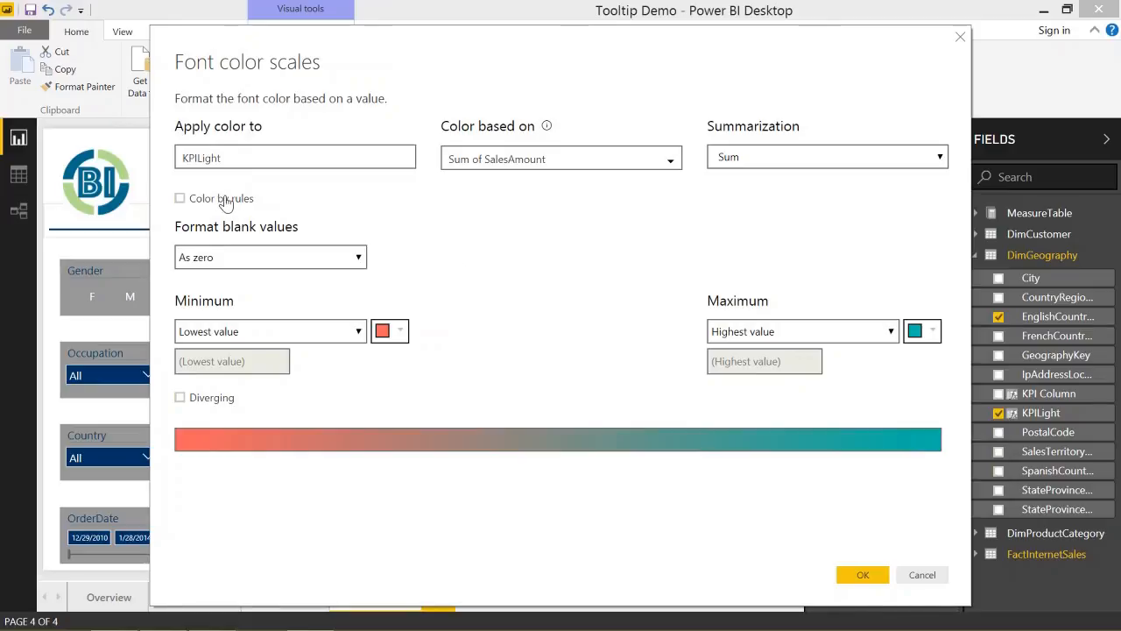
{"action": "mouse_move", "coordinate": [202, 414]}
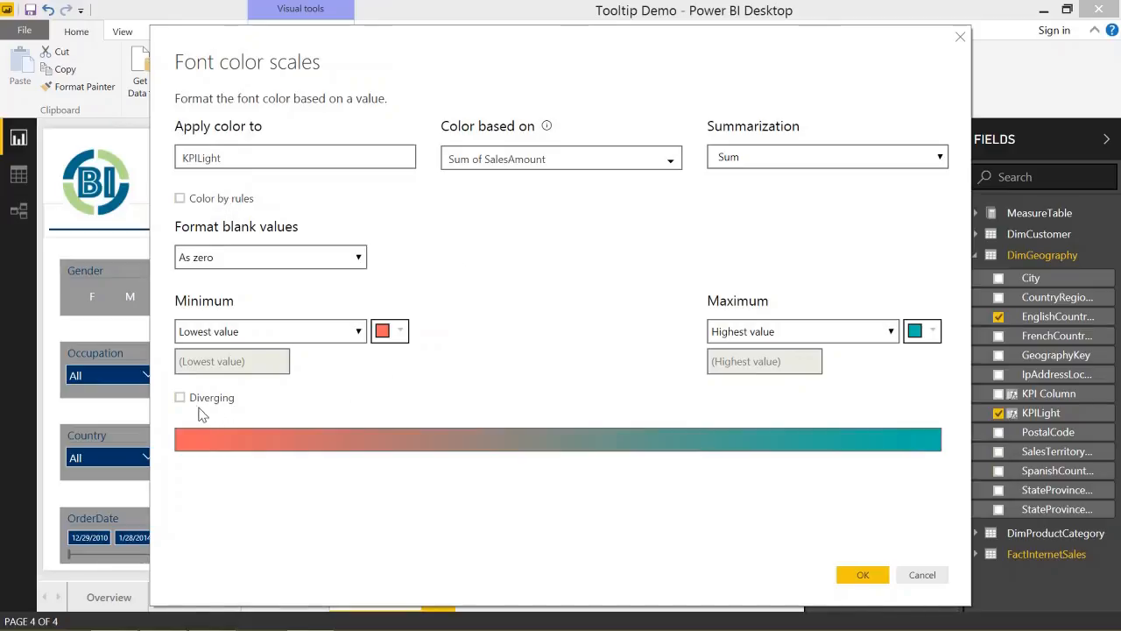
{"action": "left_click", "coordinate": [862, 575]}
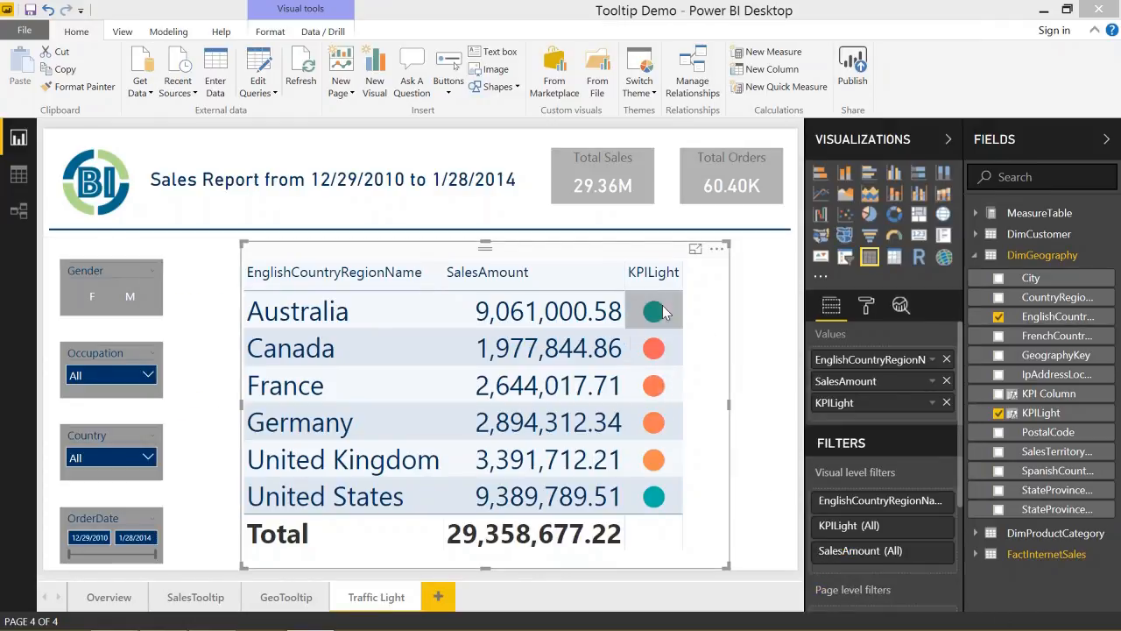
{"action": "mouse_move", "coordinate": [652, 496]}
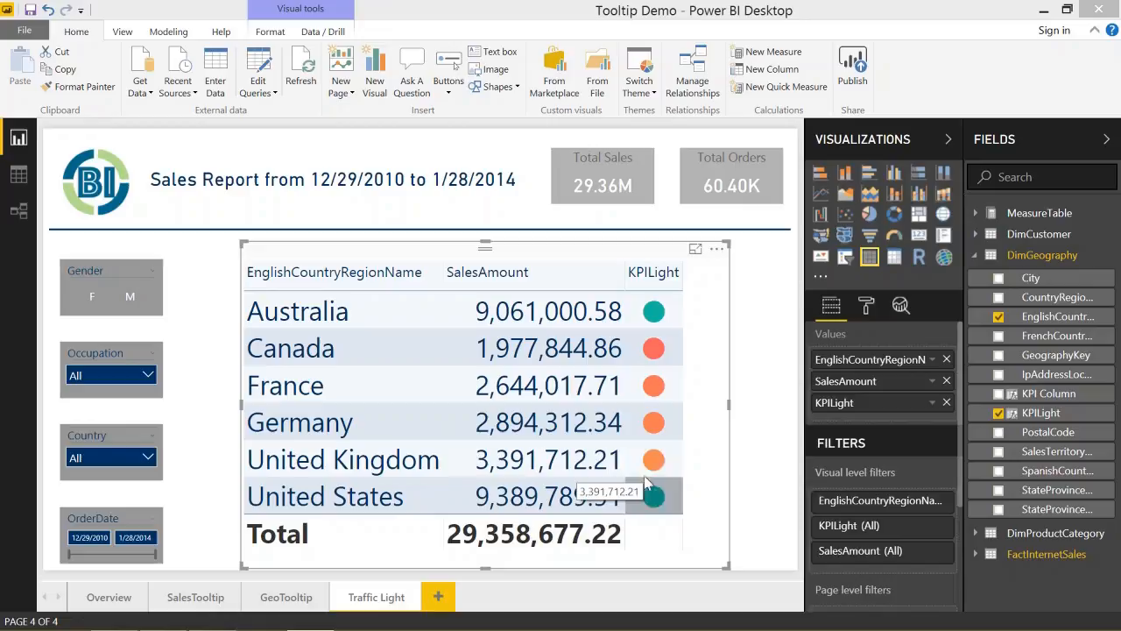
{"action": "mouse_move", "coordinate": [653, 311]}
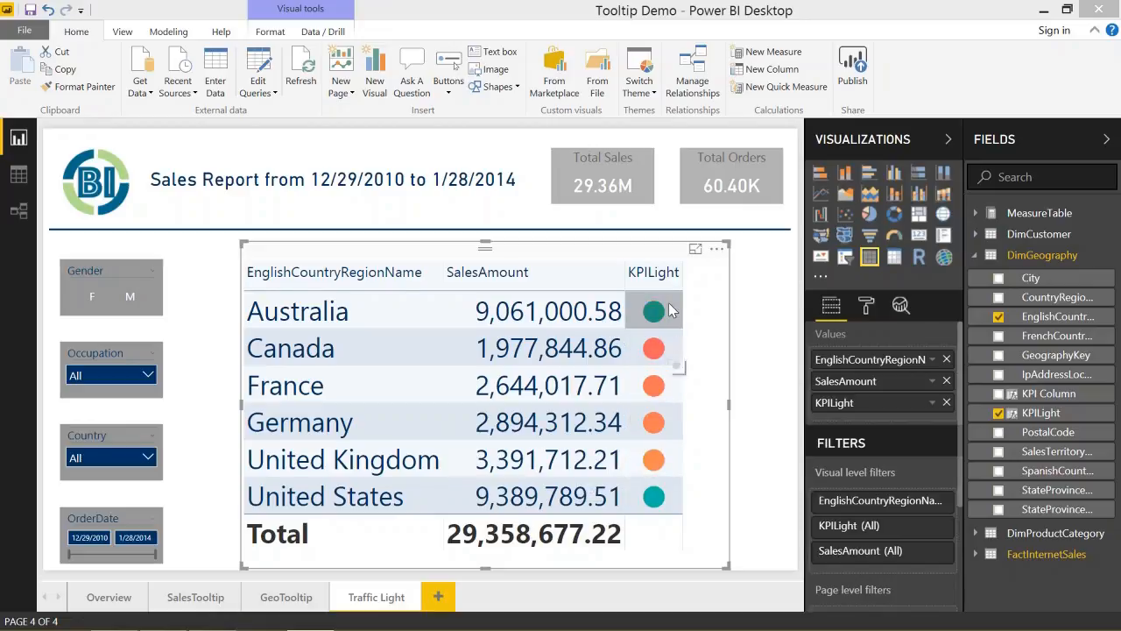
- Reopen KPILight's Font color scales and enable Diverging for a yellow center color
{"action": "right_click", "coordinate": [876, 402]}
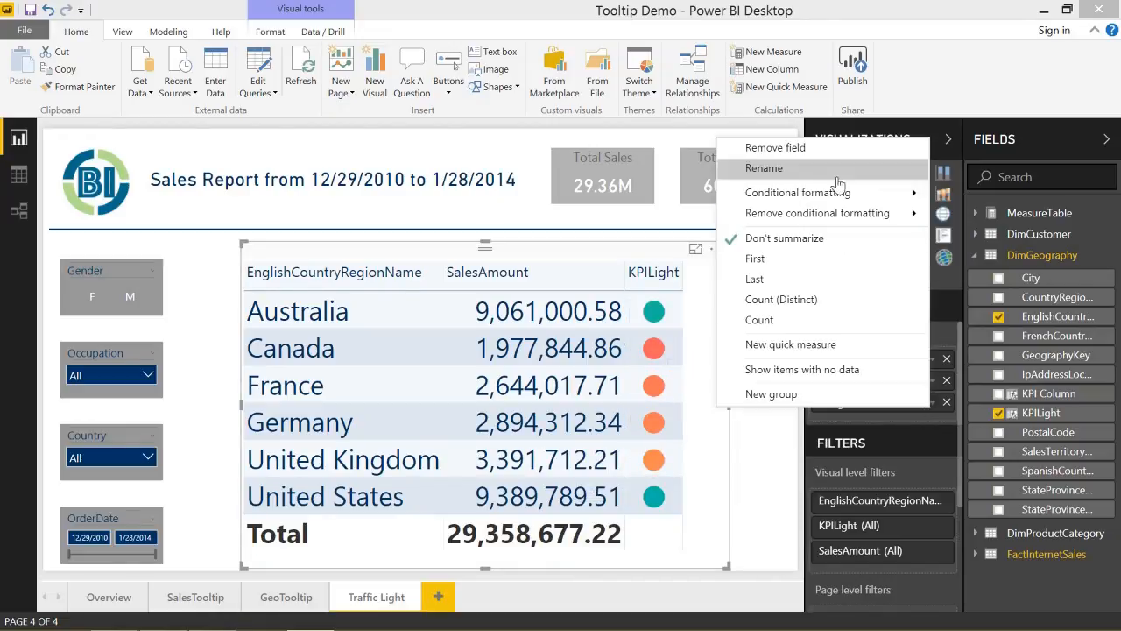
{"action": "left_click", "coordinate": [797, 192]}
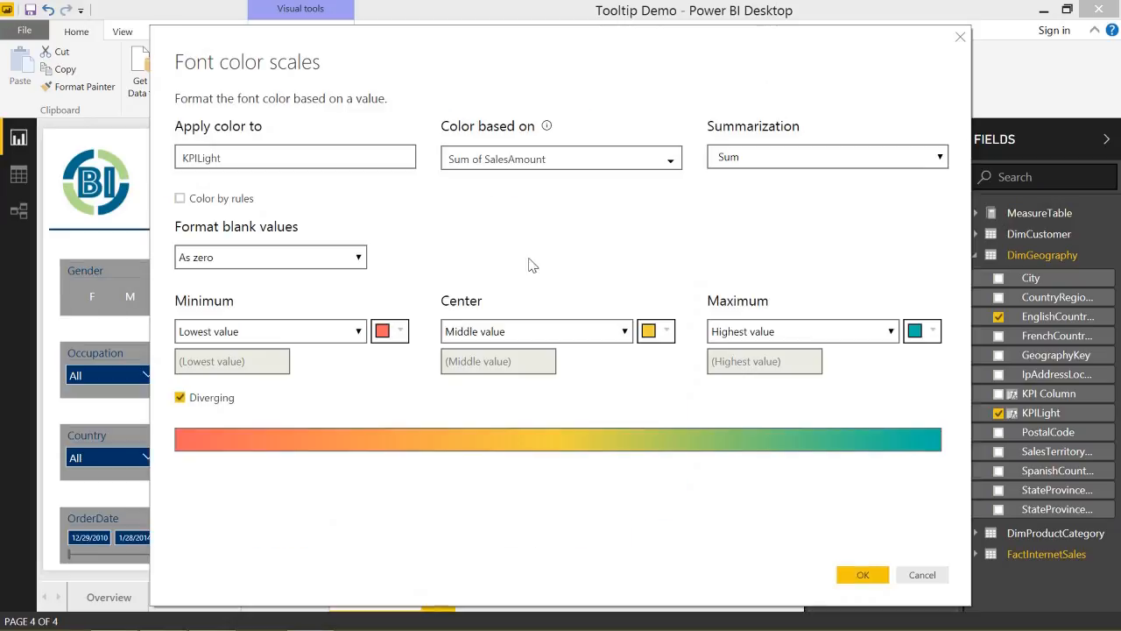
{"action": "left_click", "coordinate": [179, 198]}
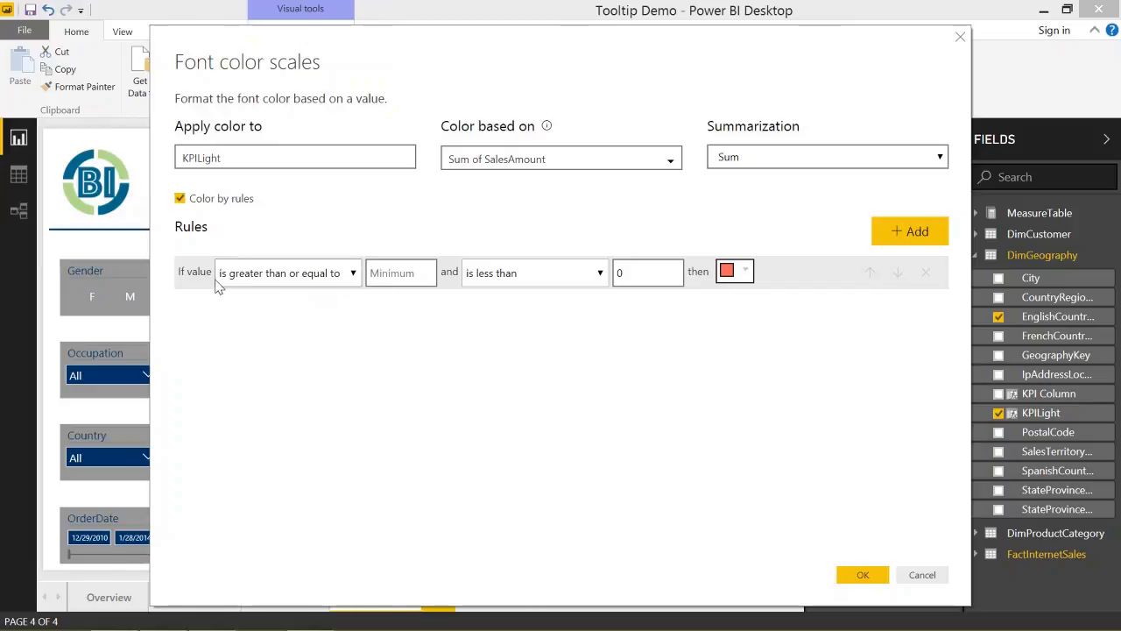
- Add KPILight font rules: 0–3,000,000 red, 3,000,000–6,000,000 yellow, 6,000,000–10,000,000 green
{"action": "type", "text": "0"}
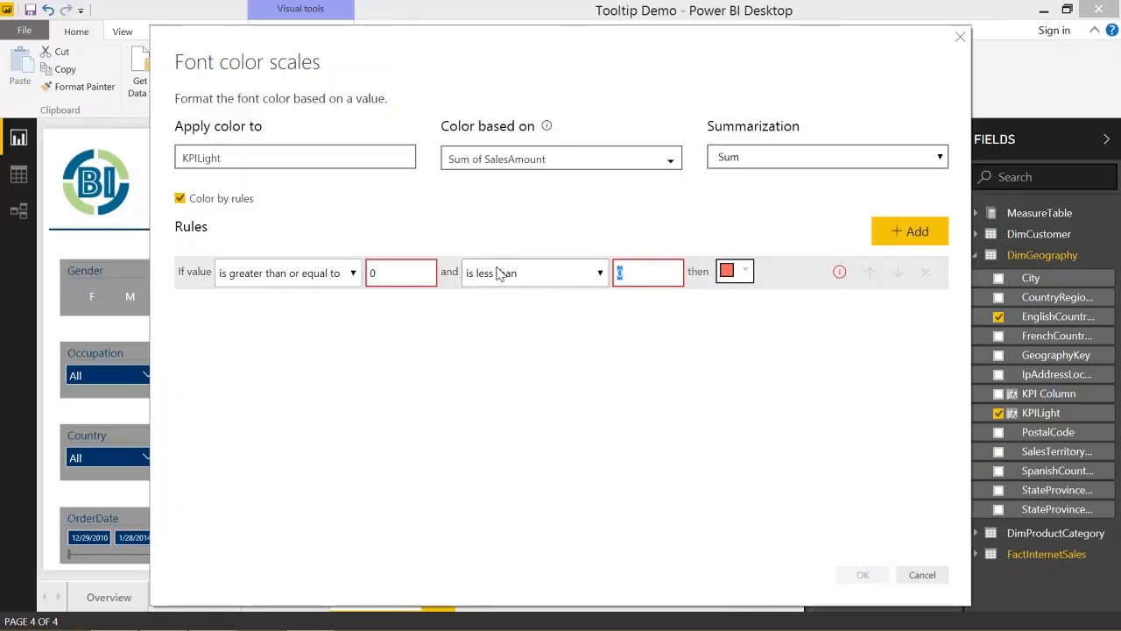
{"action": "type", "text": "3000000"}
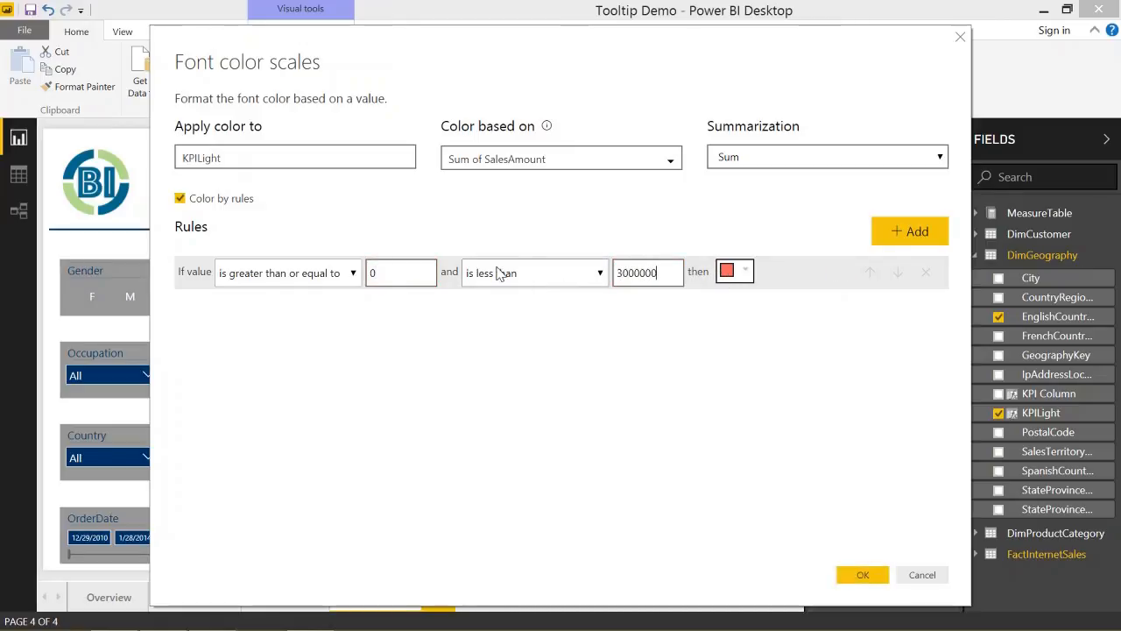
{"action": "left_click", "coordinate": [744, 271]}
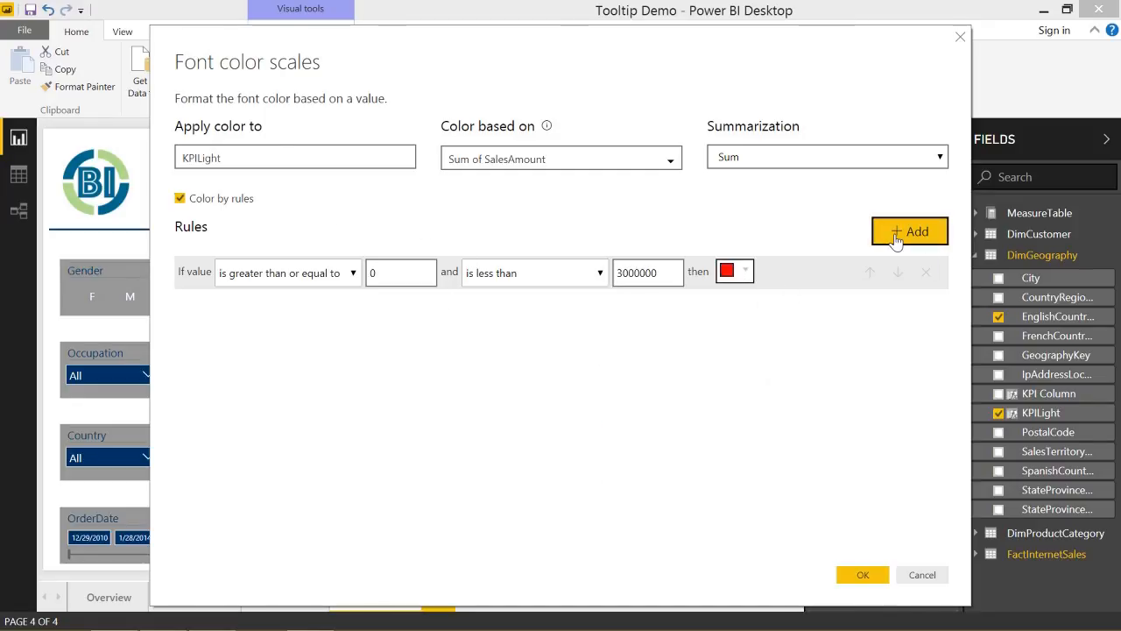
{"action": "left_click", "coordinate": [909, 231]}
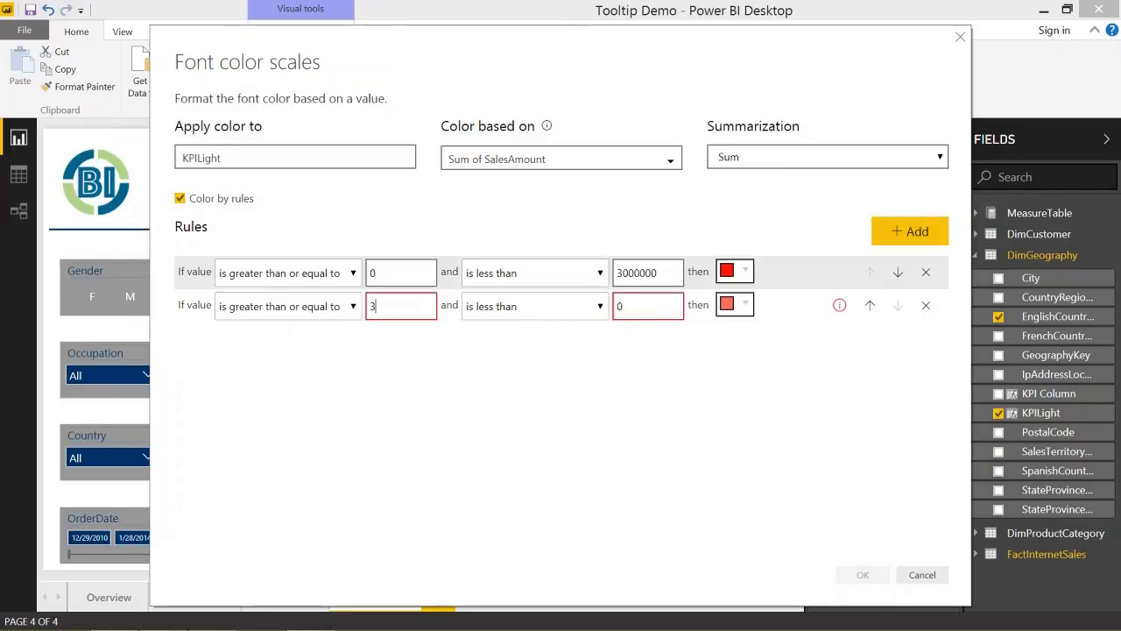
{"action": "type", "text": "000000"}
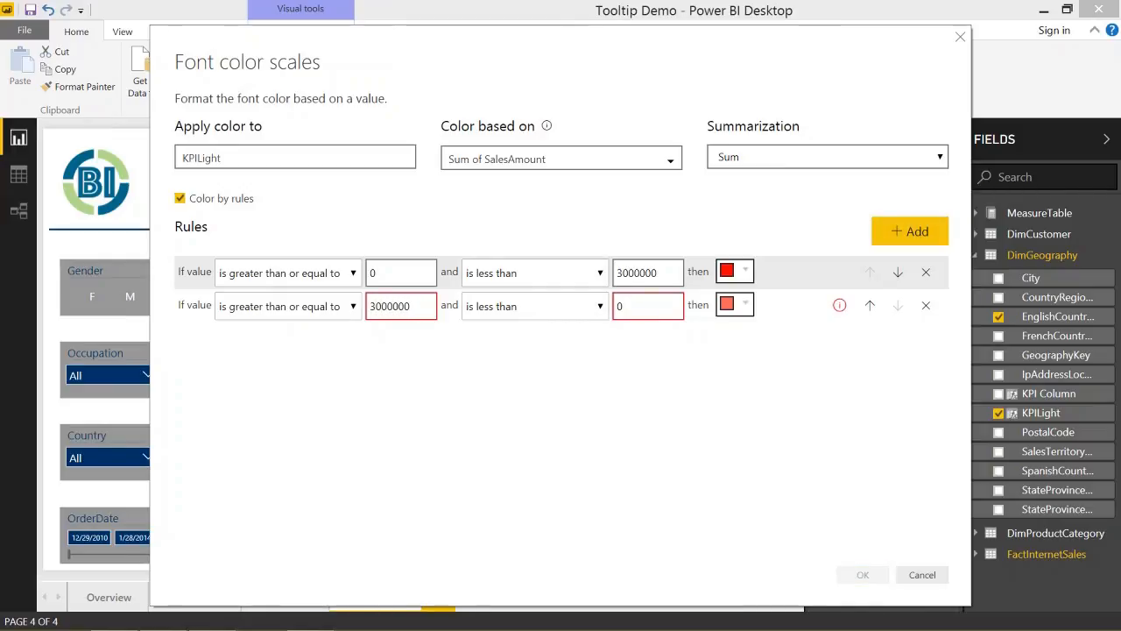
{"action": "type", "text": "6000000"}
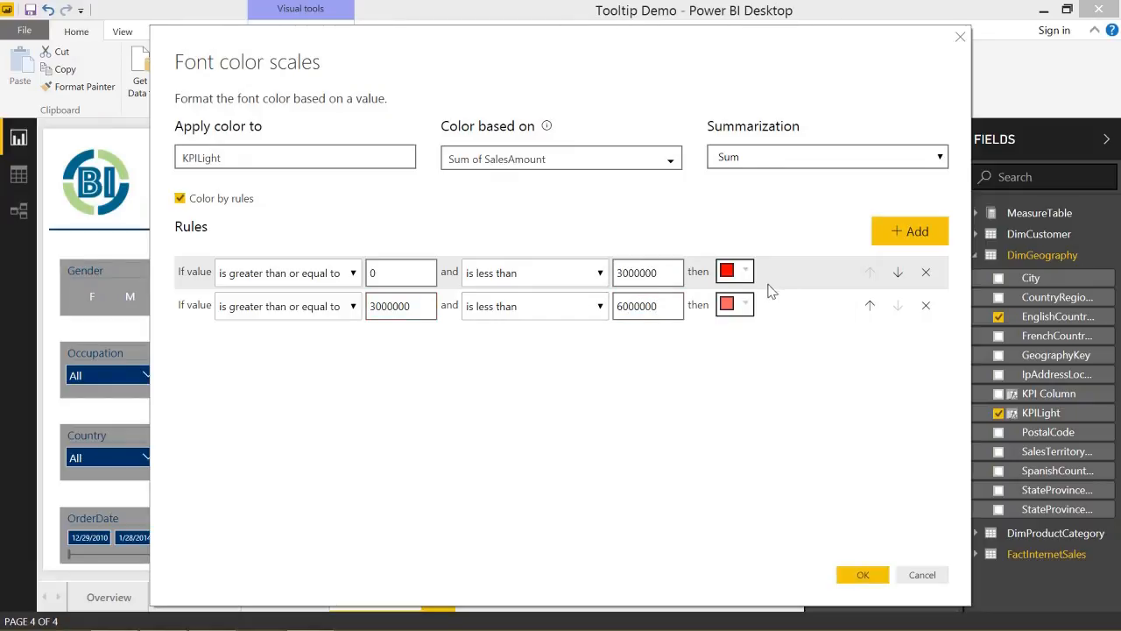
{"action": "left_click", "coordinate": [746, 306]}
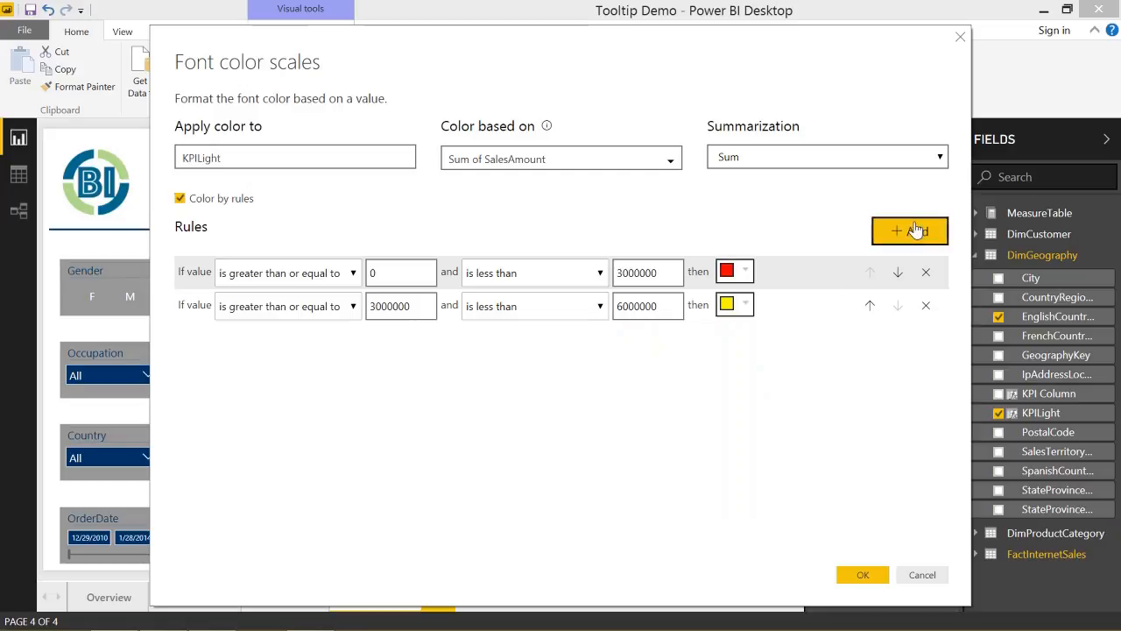
{"action": "left_click", "coordinate": [909, 230]}
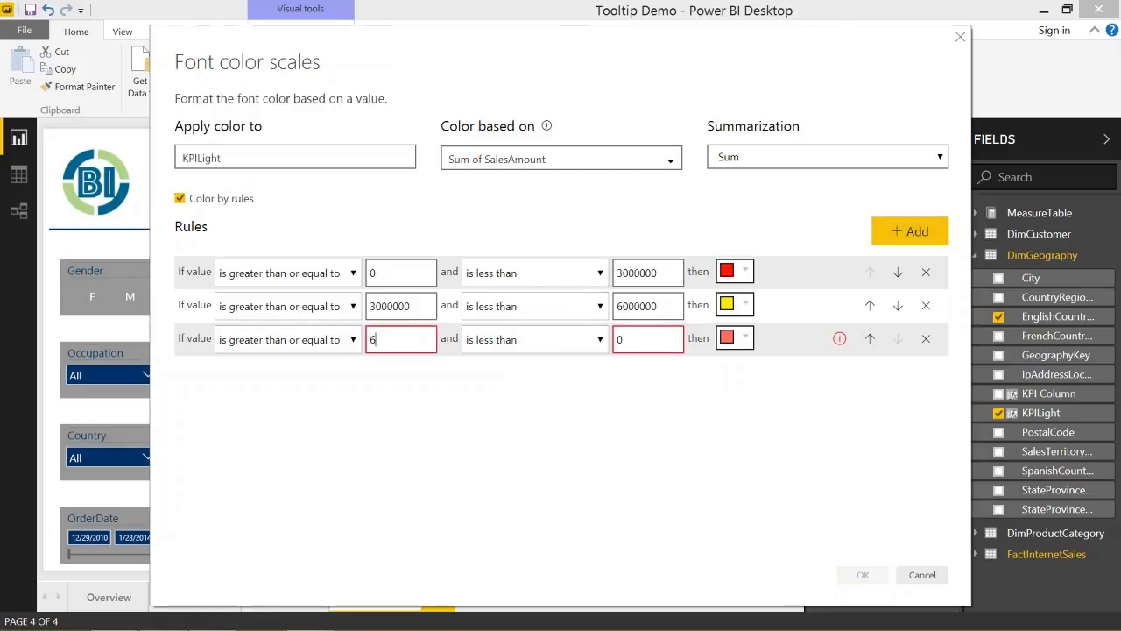
{"action": "type", "text": "000000"}
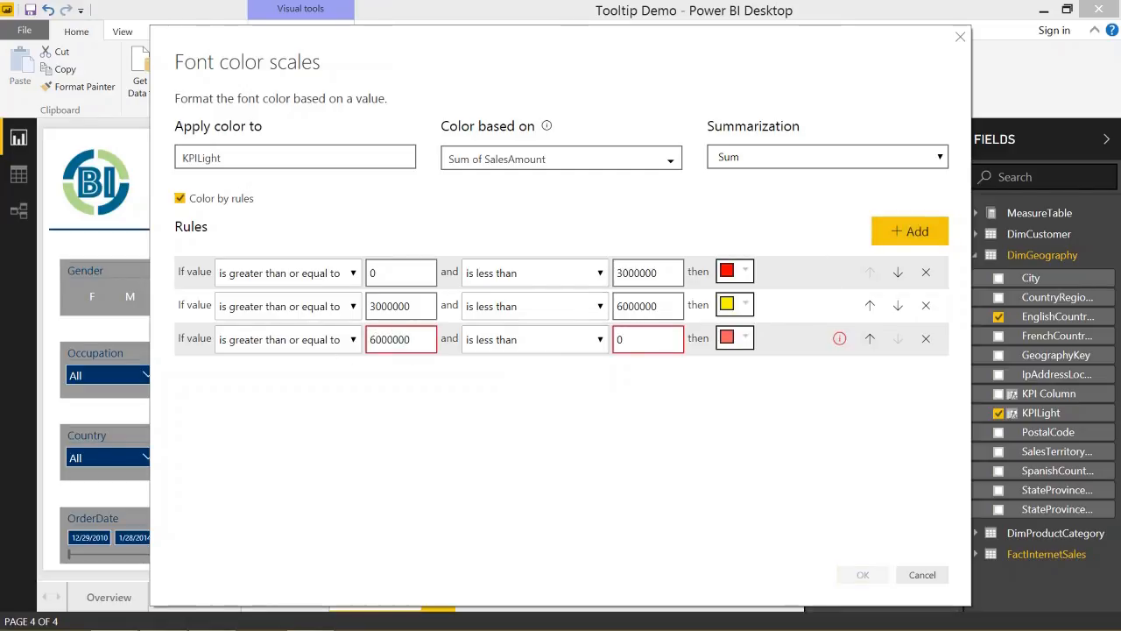
{"action": "type", "text": "10000000"}
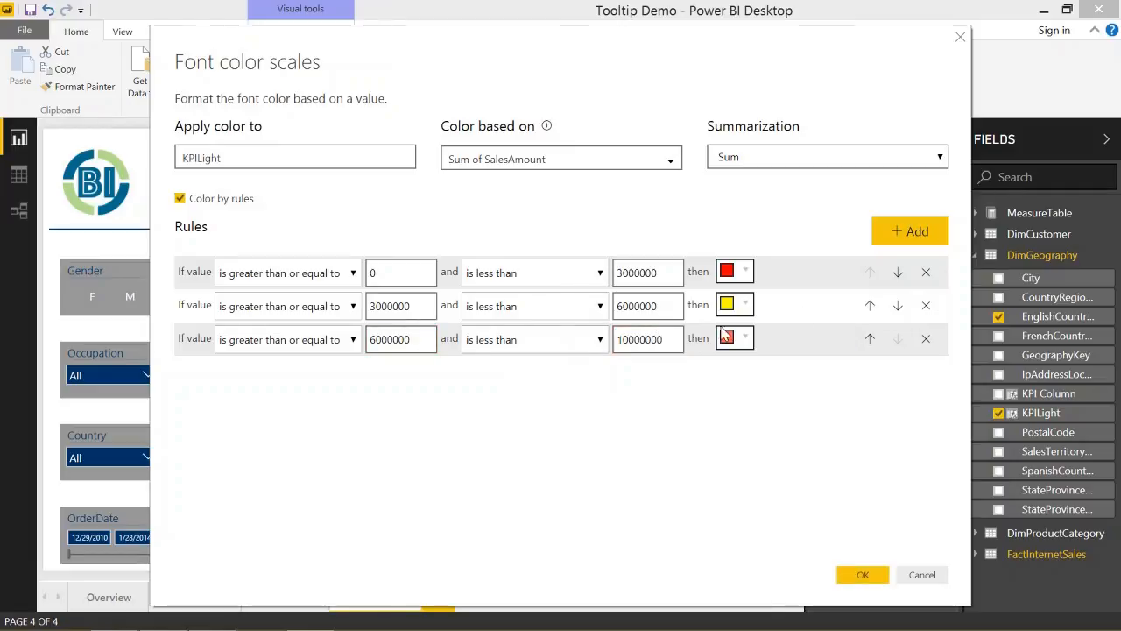
{"action": "left_click", "coordinate": [730, 339]}
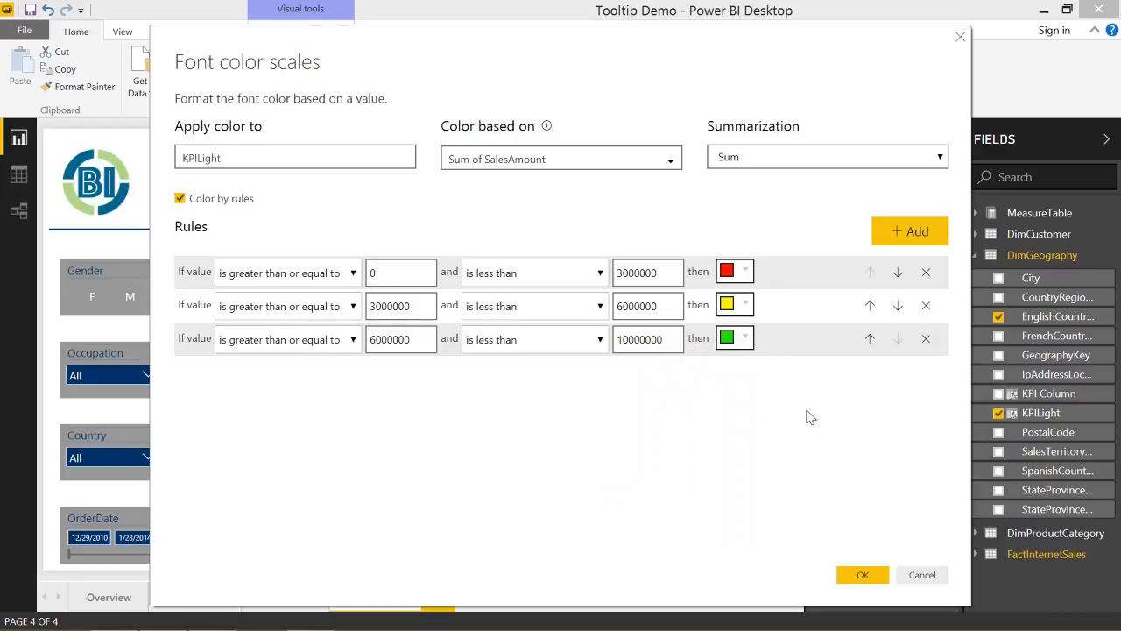
{"action": "left_click", "coordinate": [862, 575]}
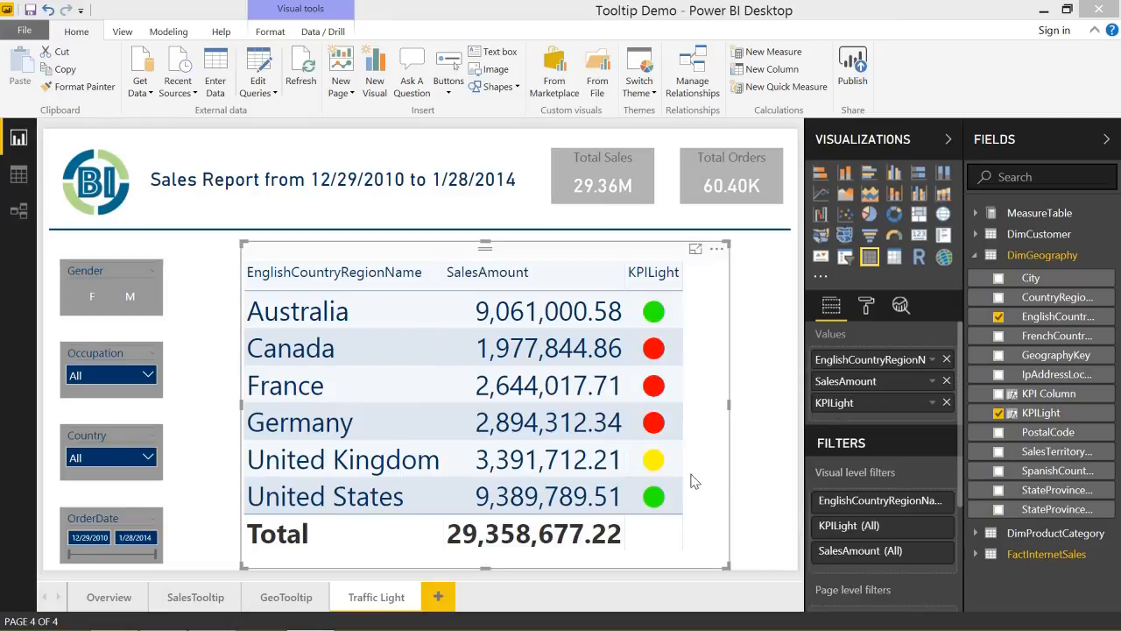
{"action": "mouse_move", "coordinate": [101, 377]}
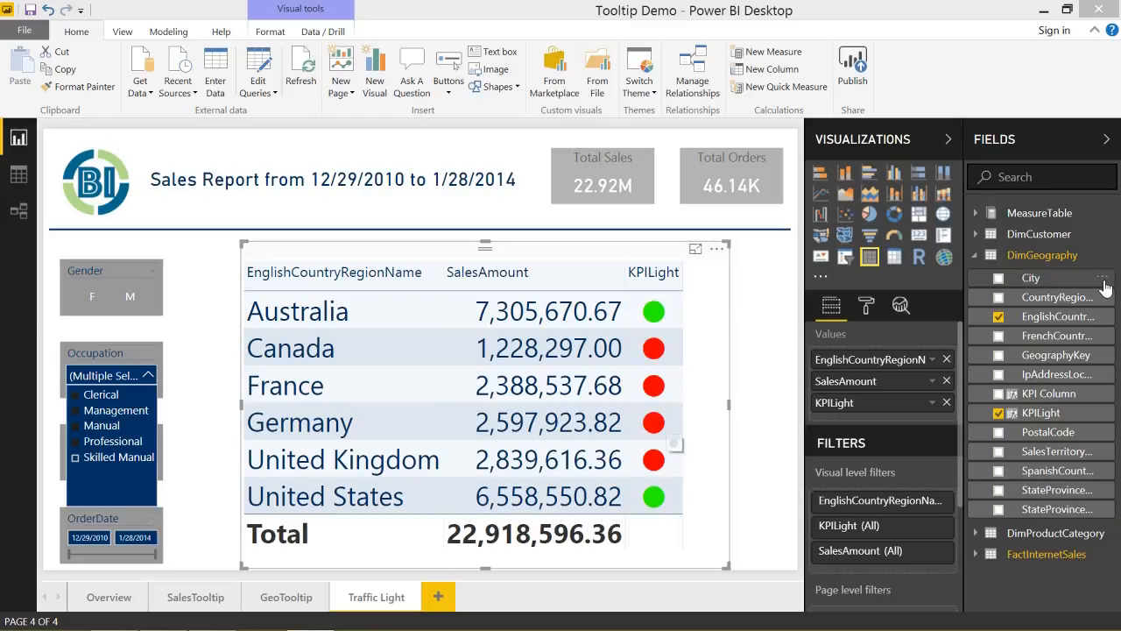
- Add a DimGeography measure MeasureKPI = UNICHAR(11044) to the table
{"action": "right_click", "coordinate": [1042, 254]}
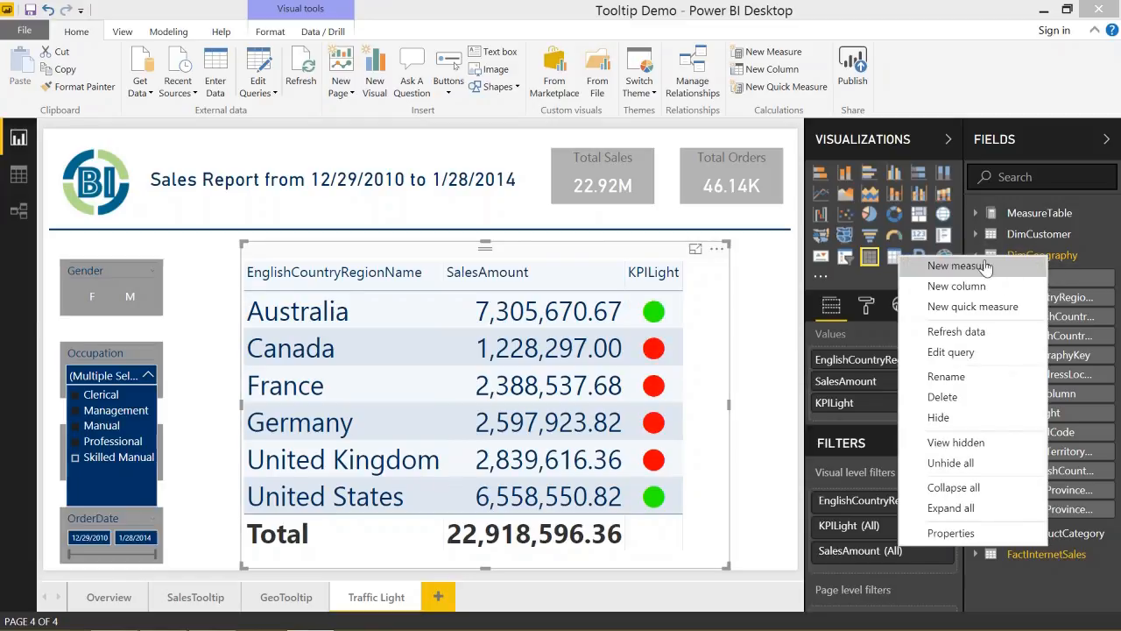
{"action": "left_click", "coordinate": [960, 265]}
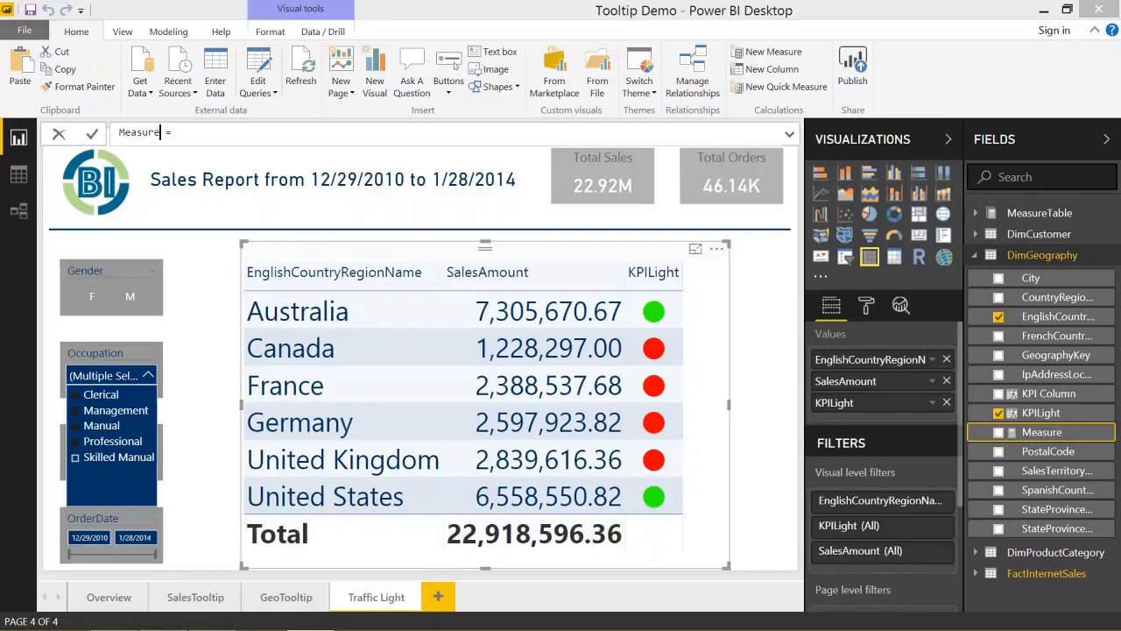
{"action": "type", "text": "KPI"}
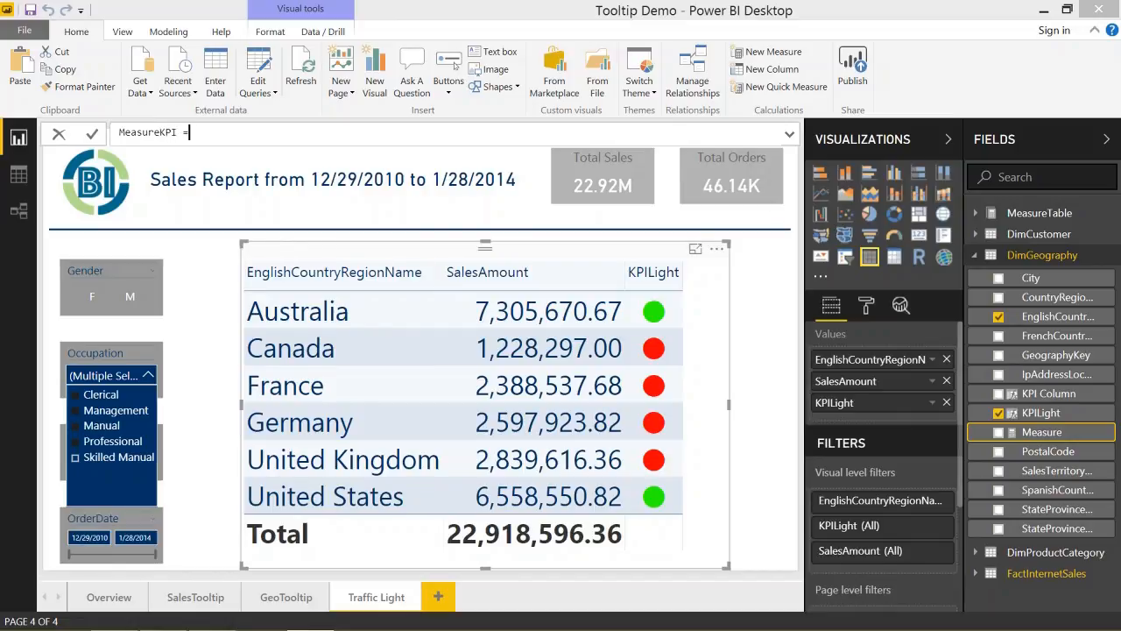
{"action": "type", "text": "UNICHAR("}
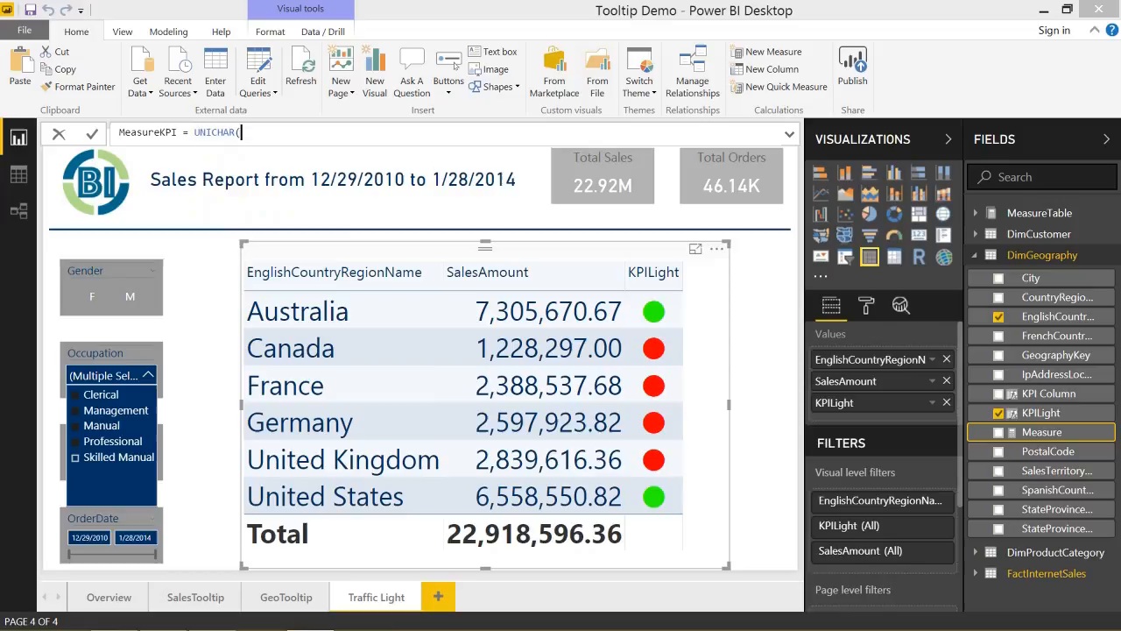
{"action": "type", "text": "11014"}
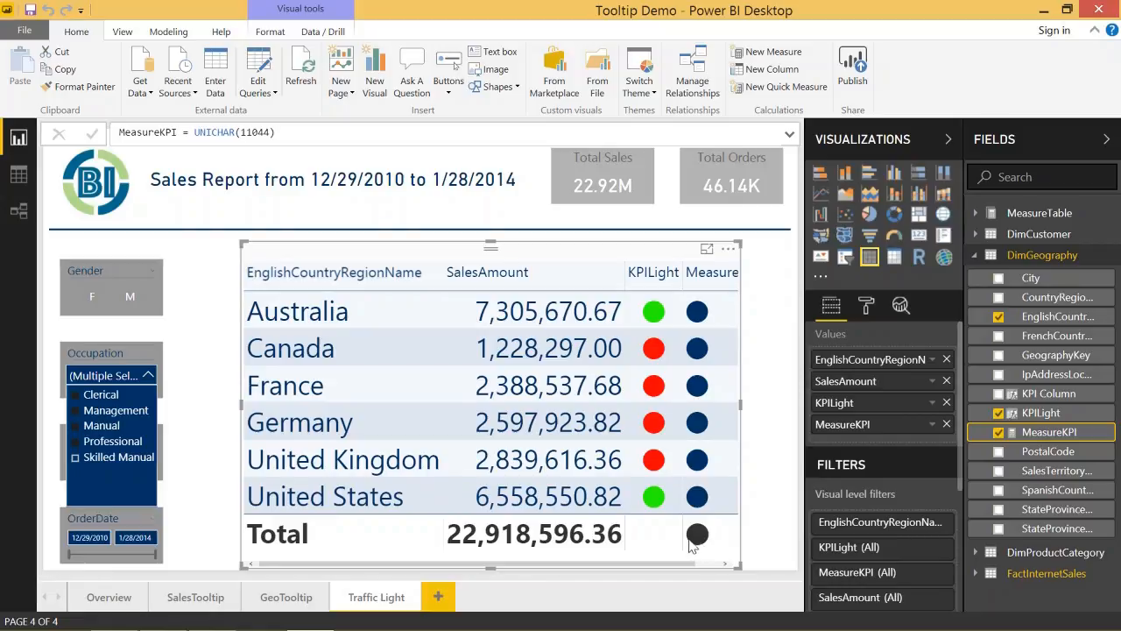
{"action": "mouse_move", "coordinate": [698, 534]}
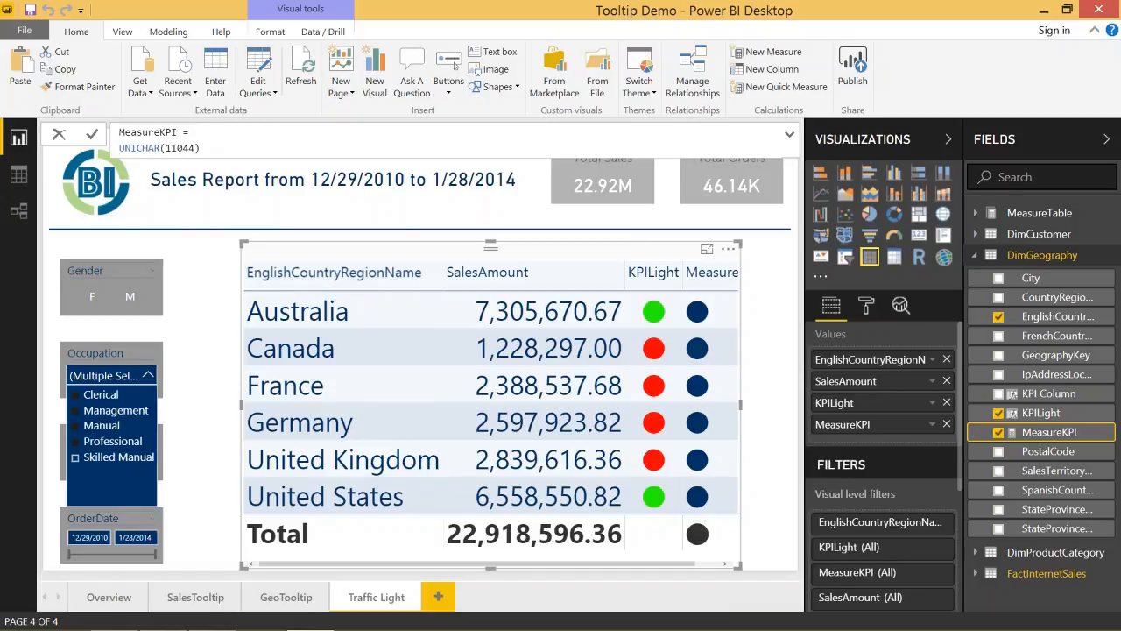
- Rewrite MeasureKPI as IF(HASONEFILTER(DimGeography[EnglishCountryRegionName]), UNICHAR(11044), BLANK())
{"action": "type", "text": "IF("}
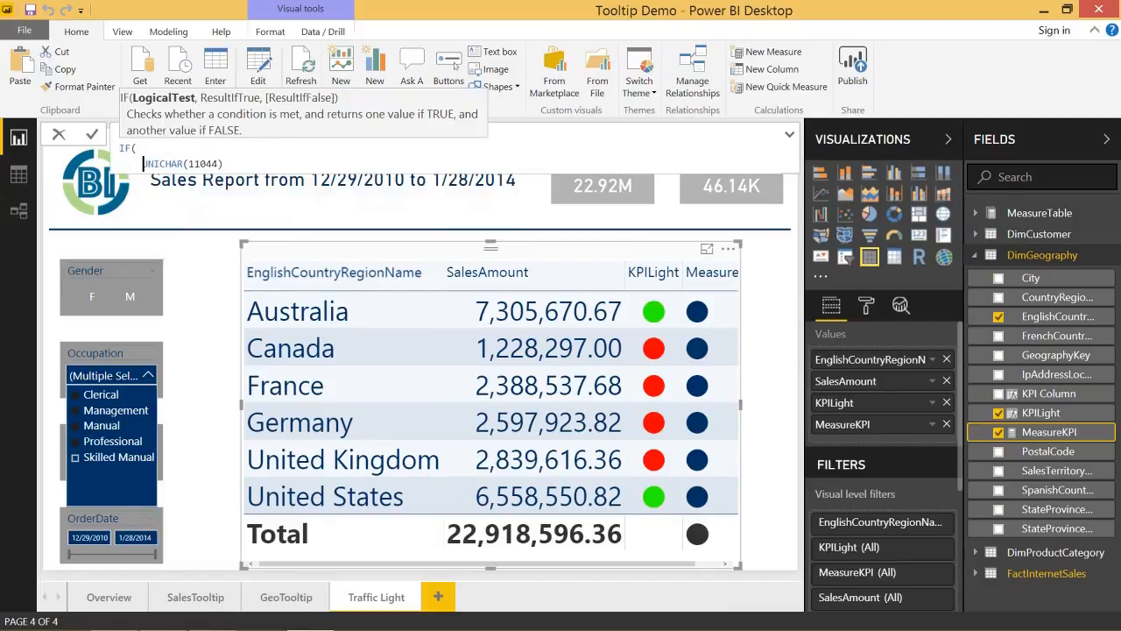
{"action": "type", "text": "HASONEFILTER(DimGeography[EnglishCountryRegionName]),"}
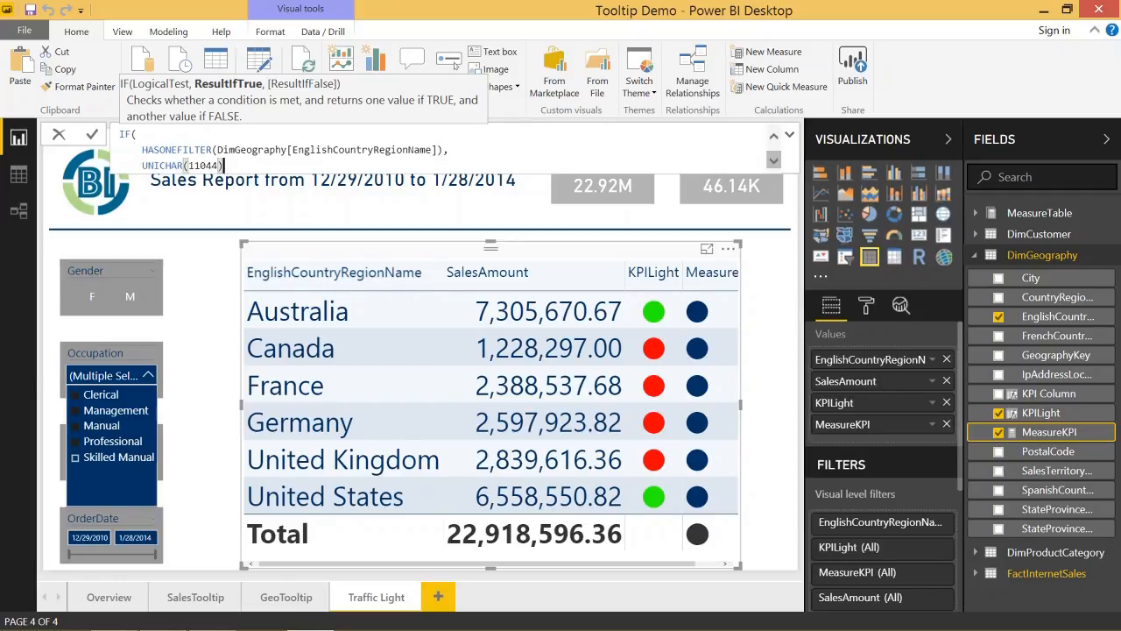
{"action": "type", "text": "BLAN"}
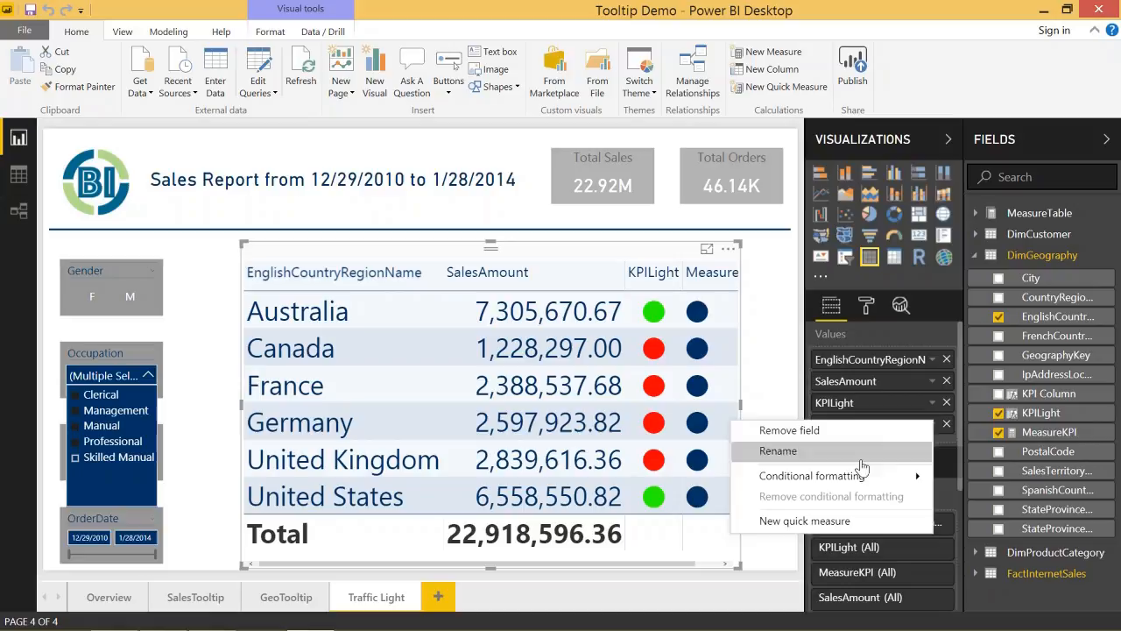
- Give MeasureKPI a diverging font color scale based on Sum of SalesAmount
{"action": "left_click", "coordinate": [812, 475]}
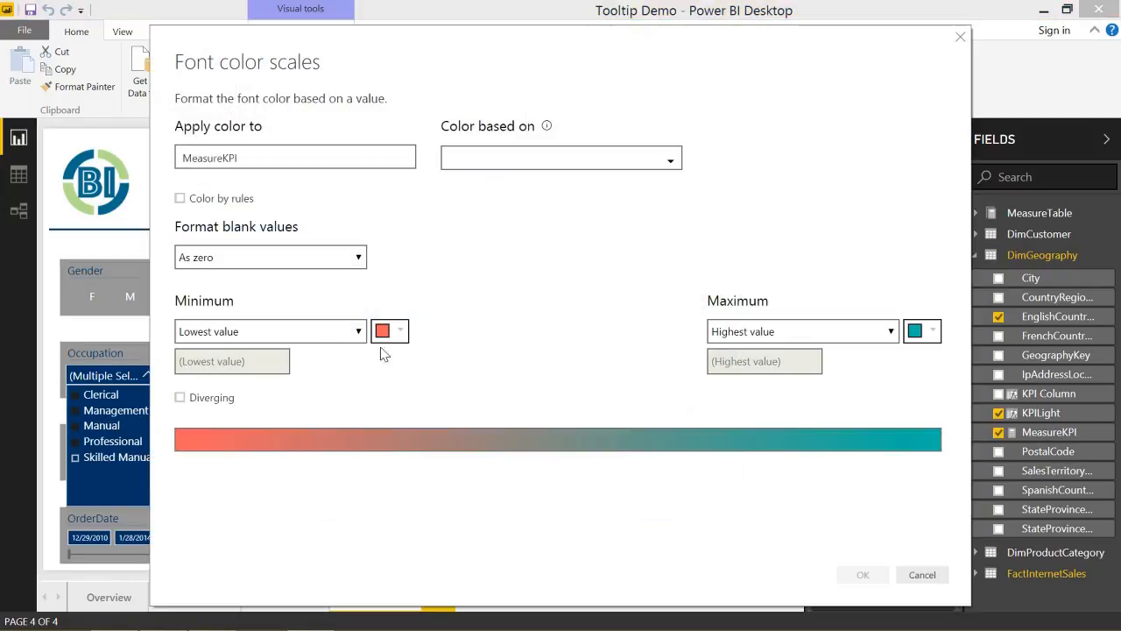
{"action": "left_click", "coordinate": [180, 397]}
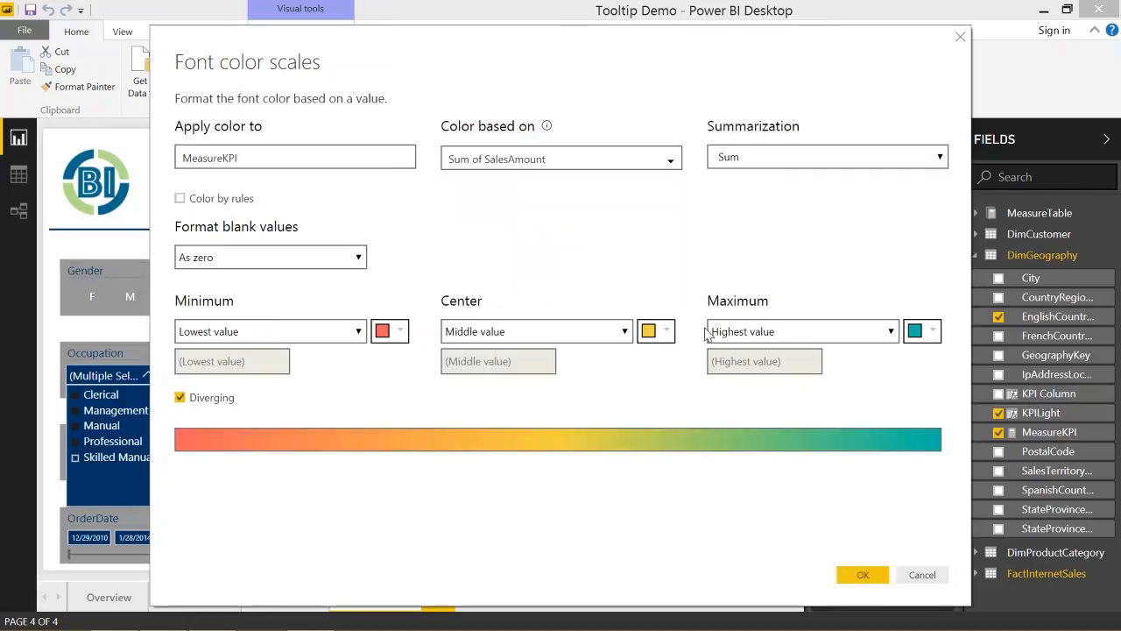
{"action": "left_click", "coordinate": [862, 574]}
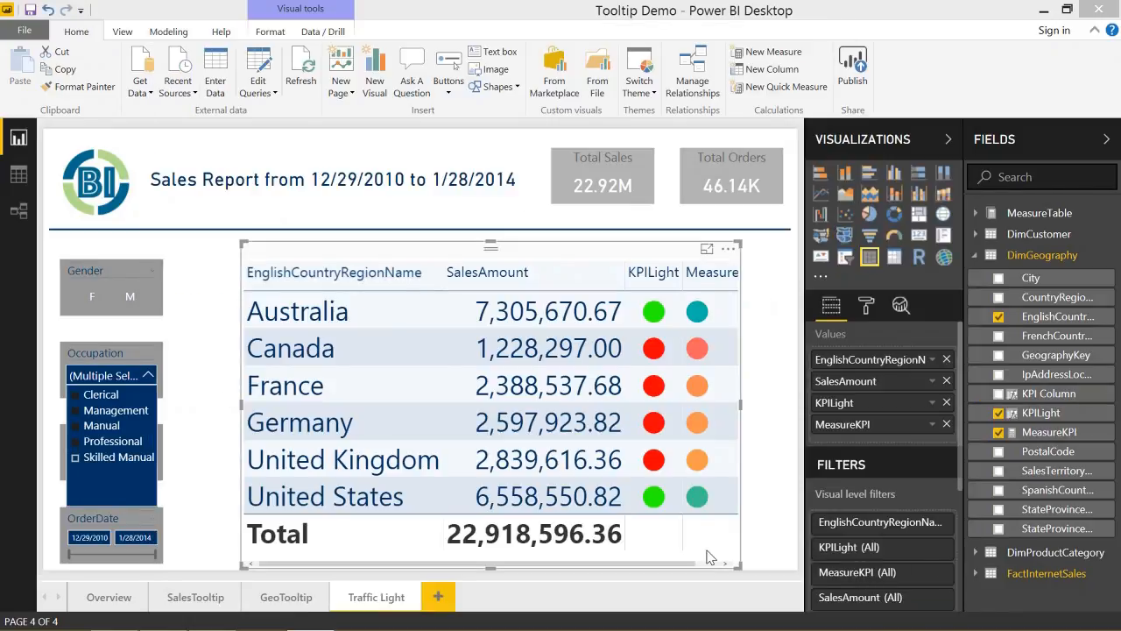